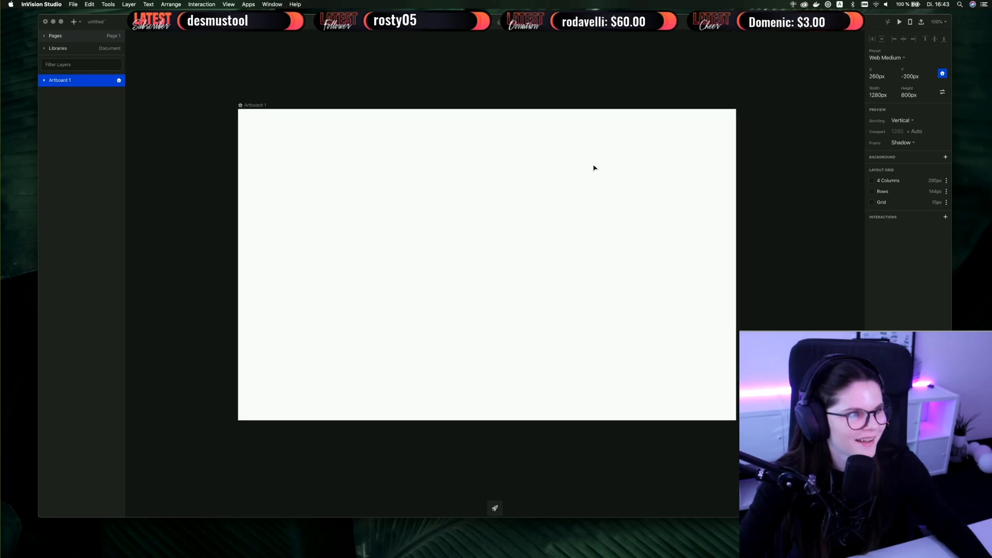
Select Artboard 1 and give it a dark navy gradient background fill.
{"action": "left_click", "coordinate": [487, 259]}
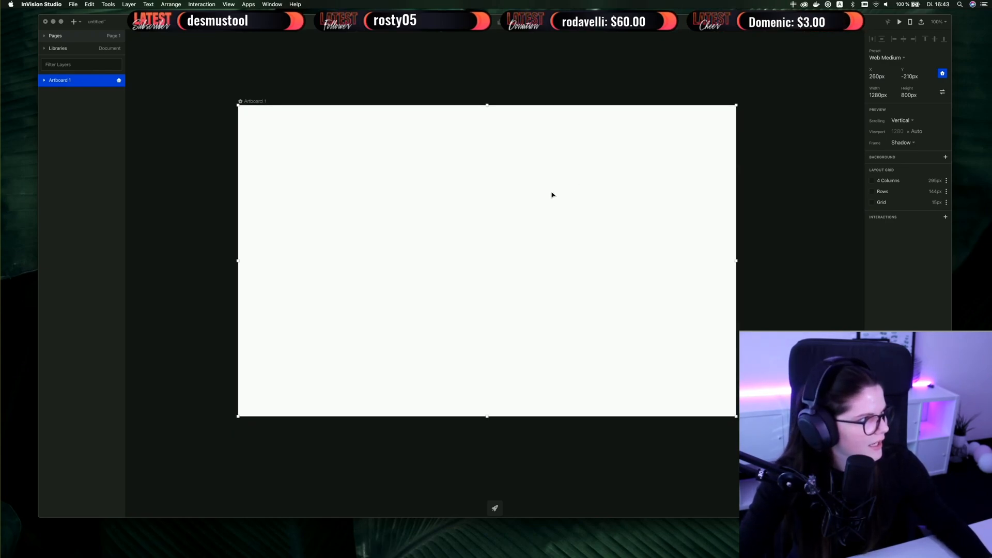
{"action": "left_click", "coordinate": [253, 58]}
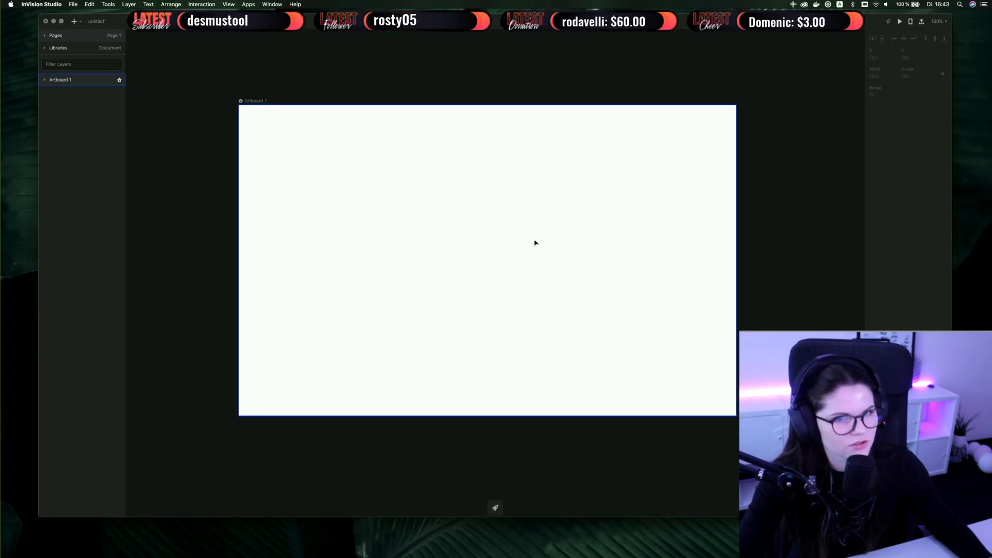
{"action": "left_click", "coordinate": [60, 79]}
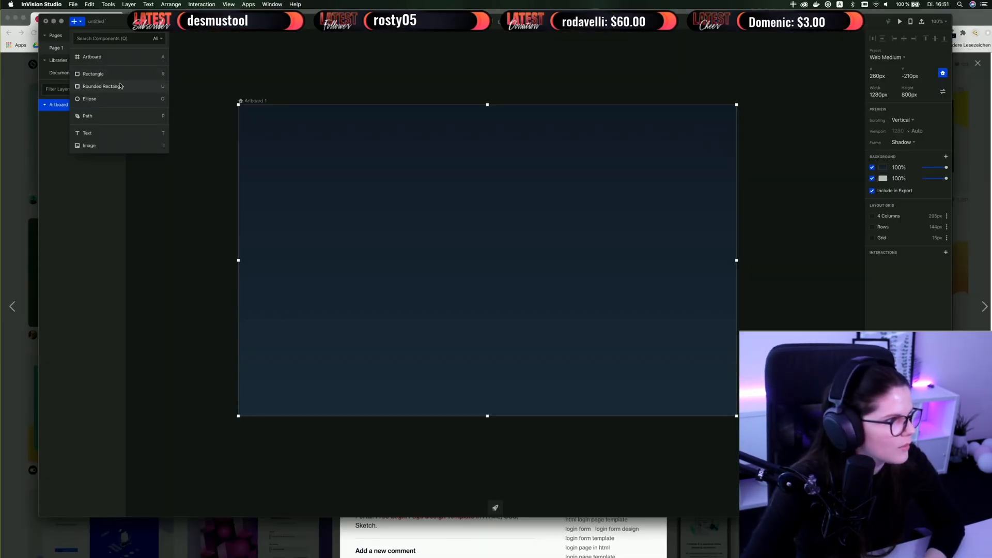
{"action": "mouse_move", "coordinate": [172, 82]}
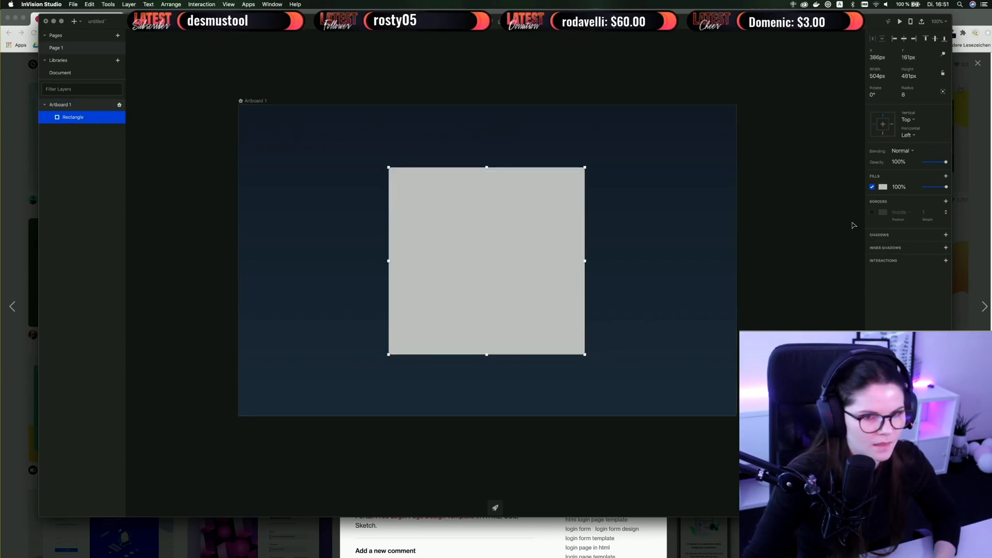
Fill the rounded 412×481 rectangle white so it forms a centred card.
{"action": "left_click", "coordinate": [882, 187]}
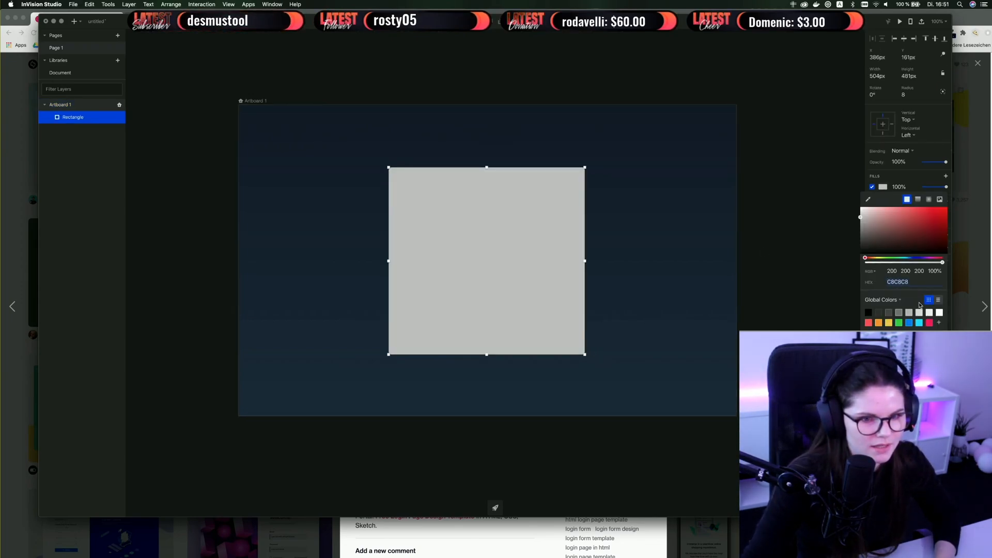
{"action": "left_click", "coordinate": [860, 217]}
{"action": "type", "text": "17"}
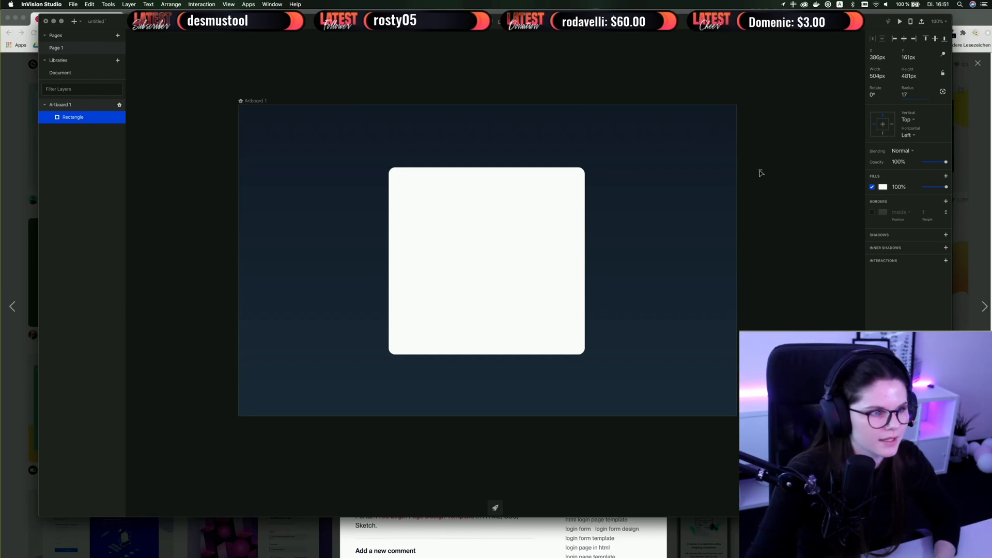
{"action": "left_click", "coordinate": [485, 260]}
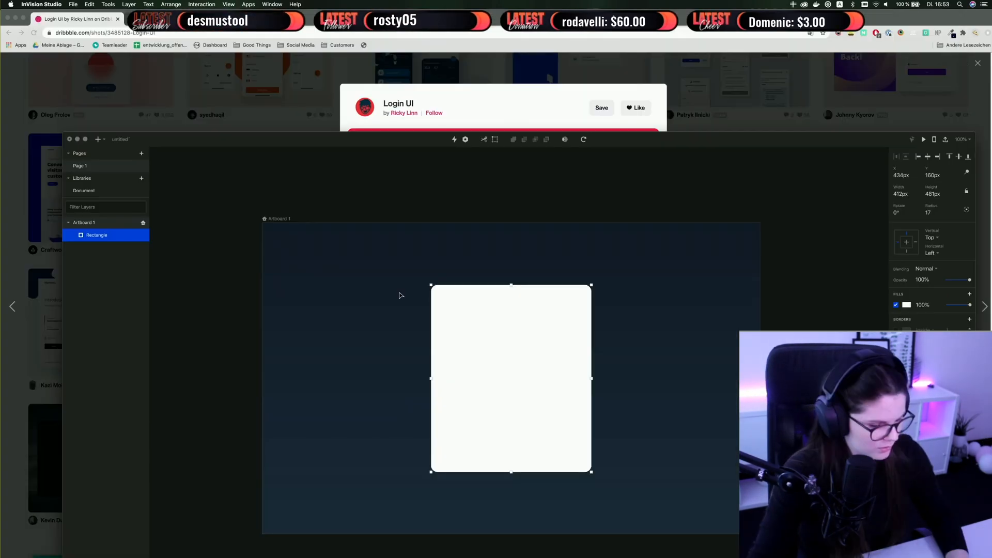
Type LOGIN and style it in Montserrat Bold 41 with a new colour.
{"action": "left_click", "coordinate": [408, 293]}
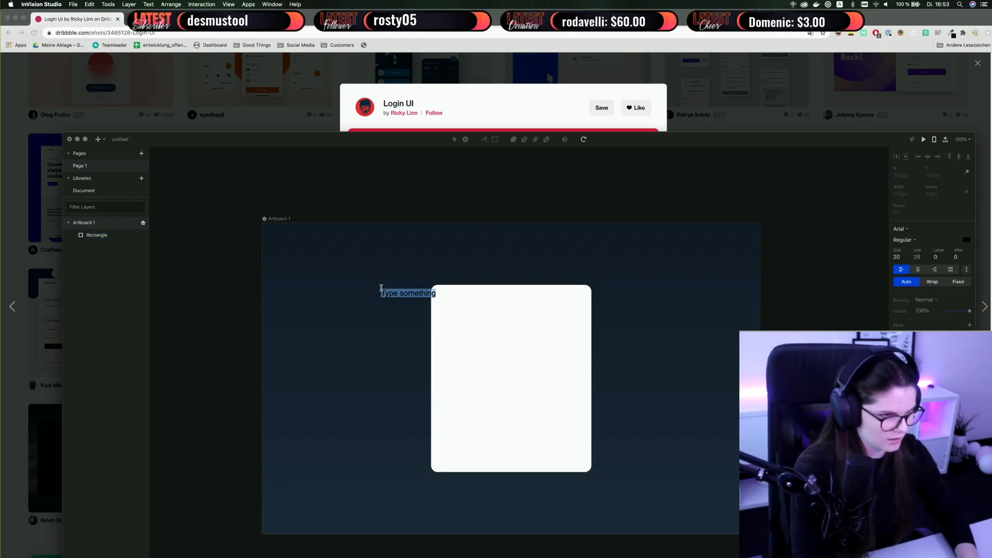
{"action": "type", "text": "LOGIN"}
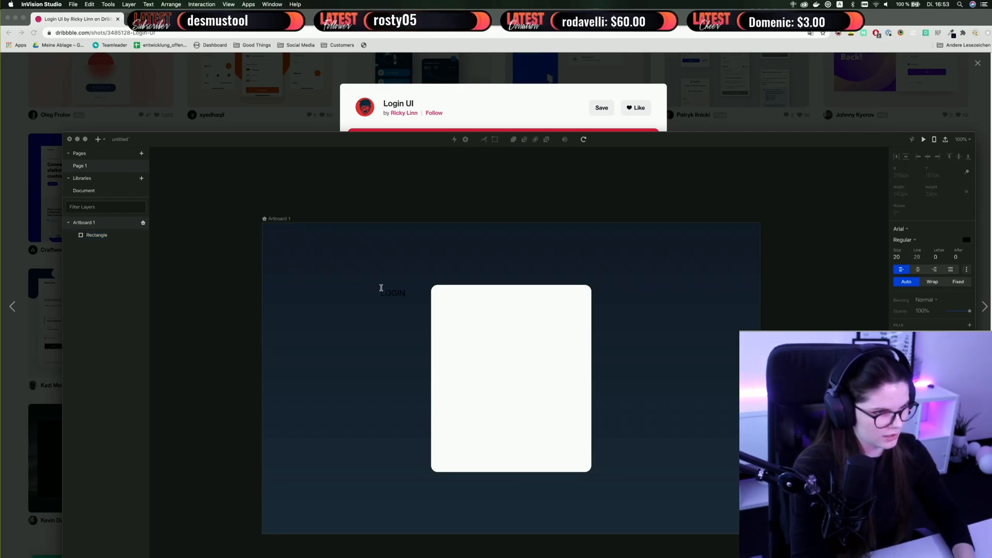
{"action": "double_click", "coordinate": [392, 292]}
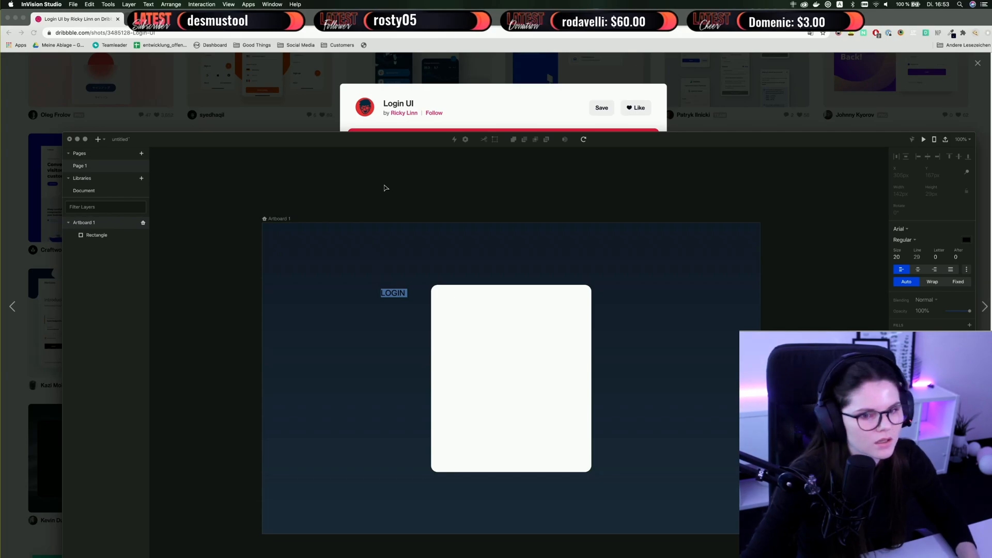
{"action": "left_click", "coordinate": [899, 228]}
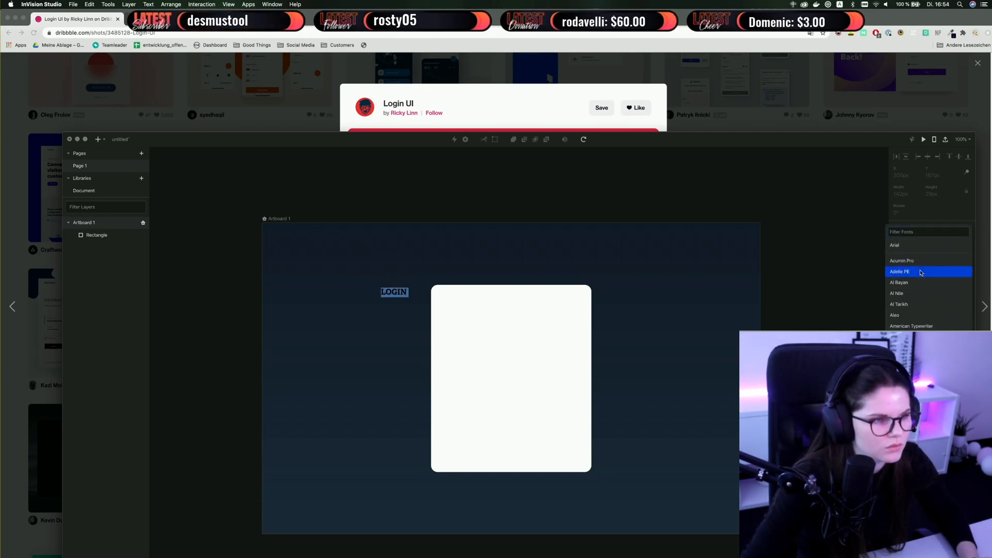
{"action": "scroll", "scroll_direction": "down", "scroll_amount": 3}
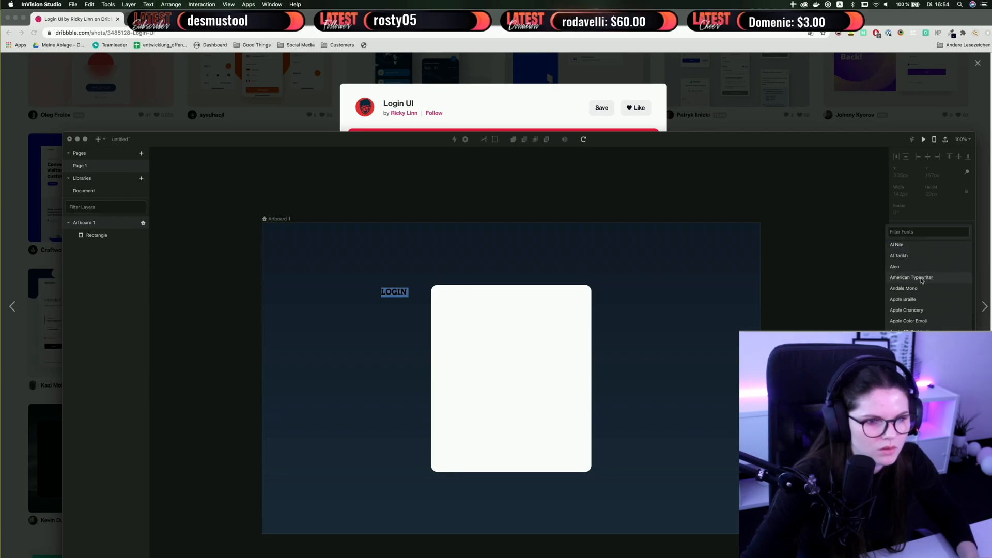
{"action": "scroll", "scroll_direction": "down", "scroll_amount": 3}
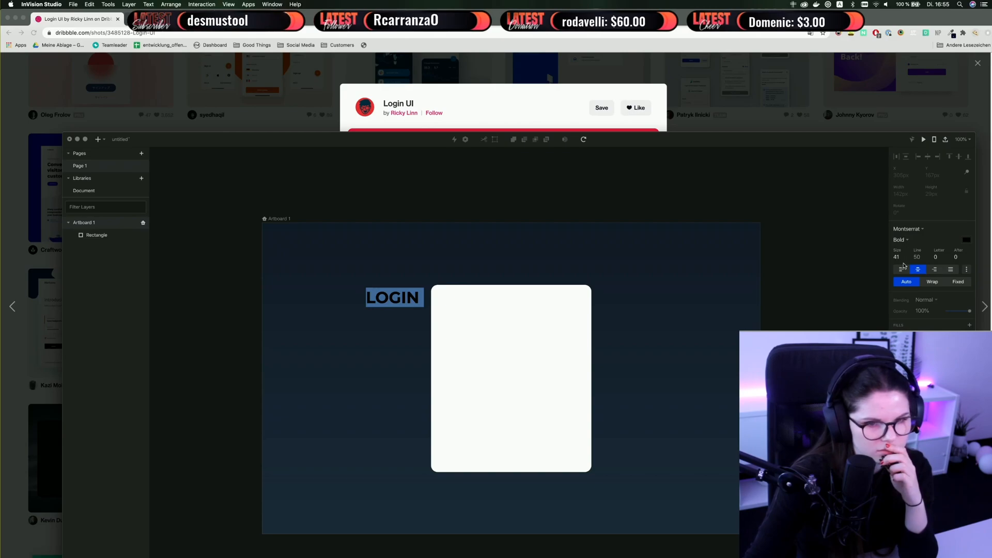
{"action": "mouse_move", "coordinate": [964, 245]}
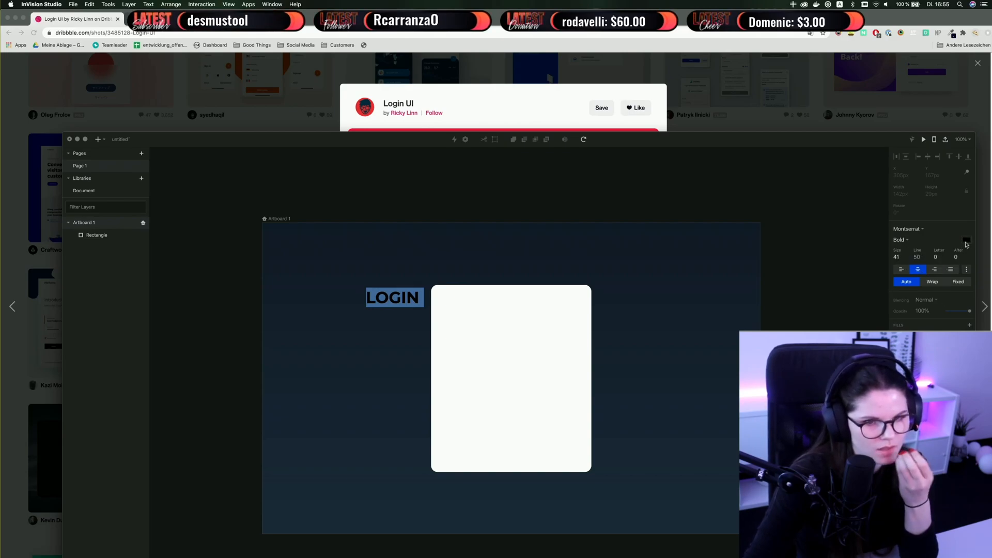
{"action": "left_click", "coordinate": [966, 245]}
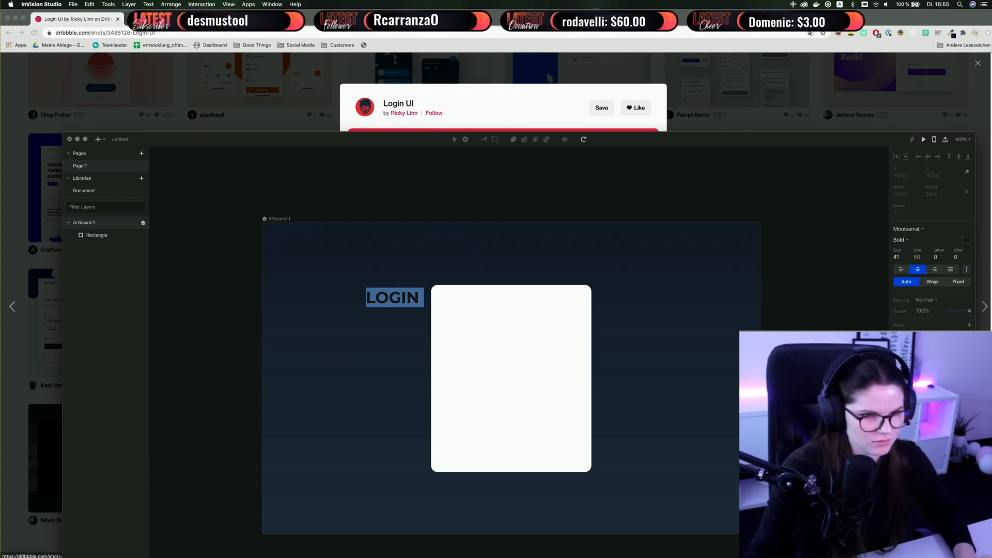
{"action": "left_click", "coordinate": [394, 297]}
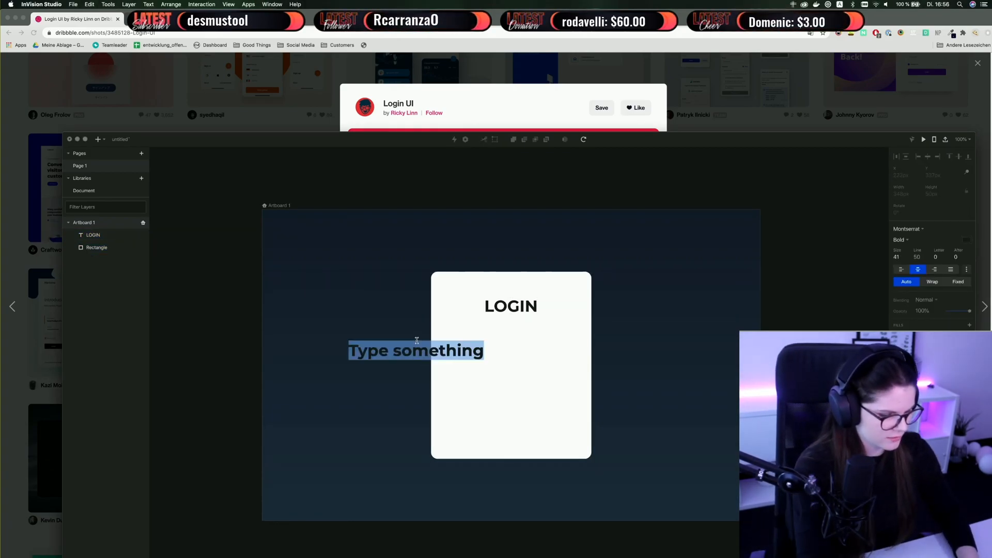
Add a dark size-13 USERNAME label and position it under LOGIN on the card.
{"action": "type", "text": "USERNAME"}
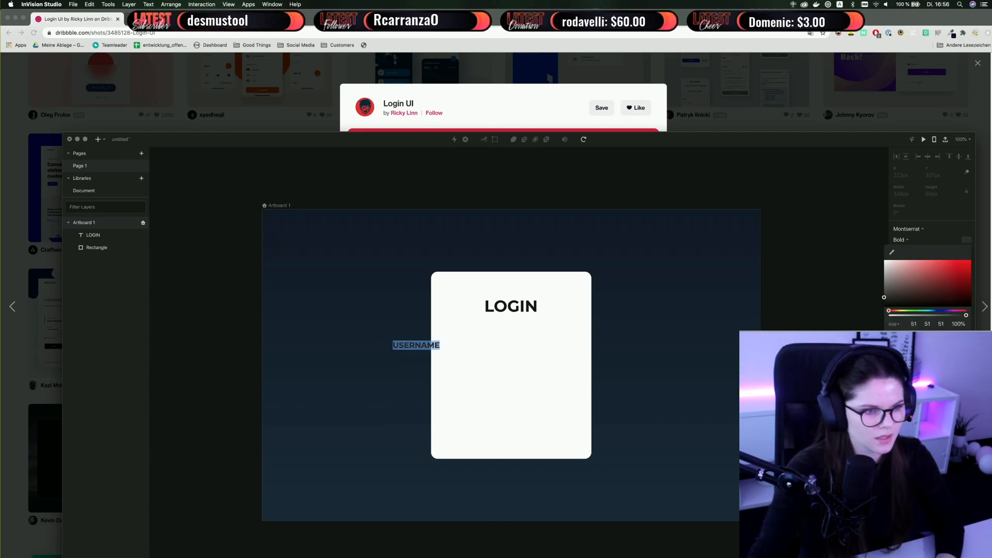
{"action": "left_click", "coordinate": [415, 345]}
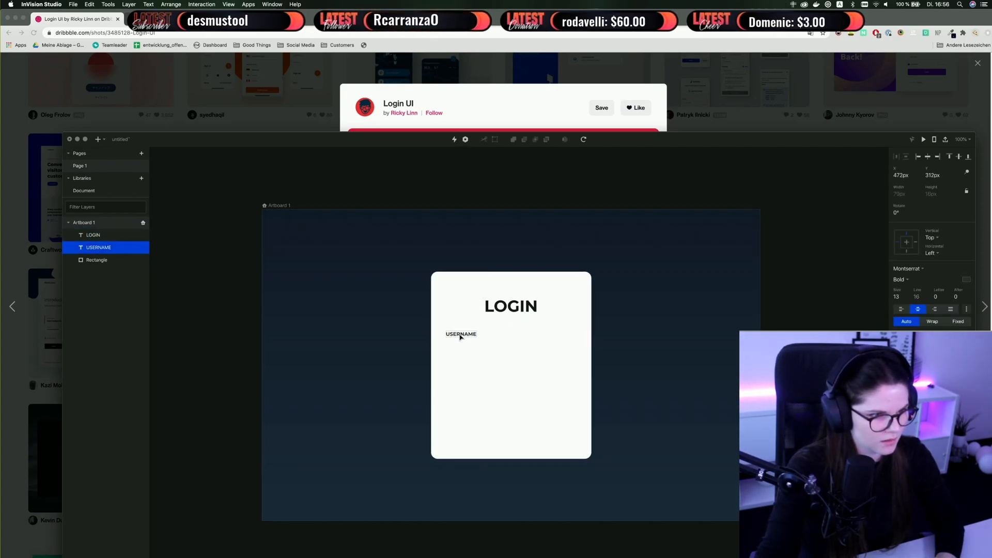
{"action": "left_click", "coordinate": [96, 259]}
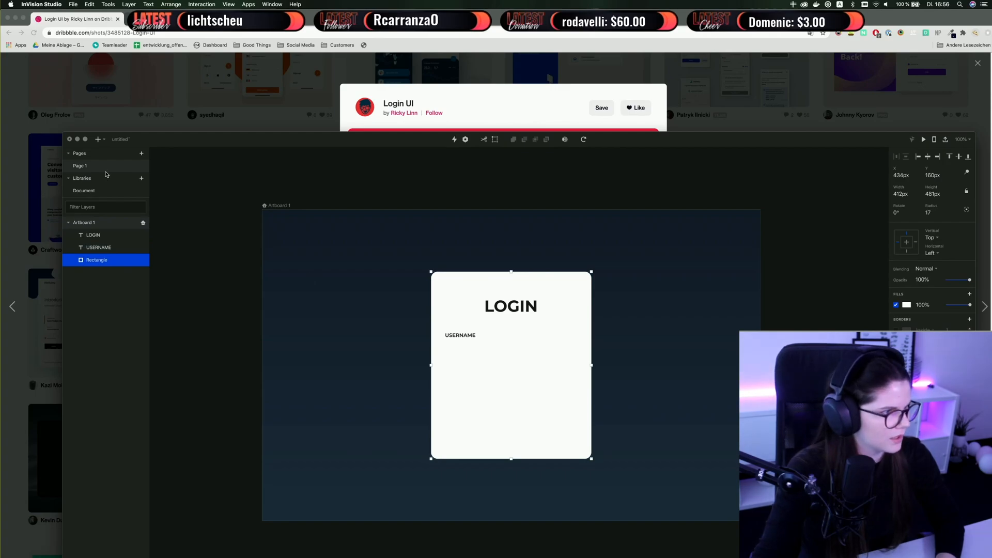
Draw a 306×1 px grey underline beneath the USERNAME label.
{"action": "left_click", "coordinate": [98, 139]}
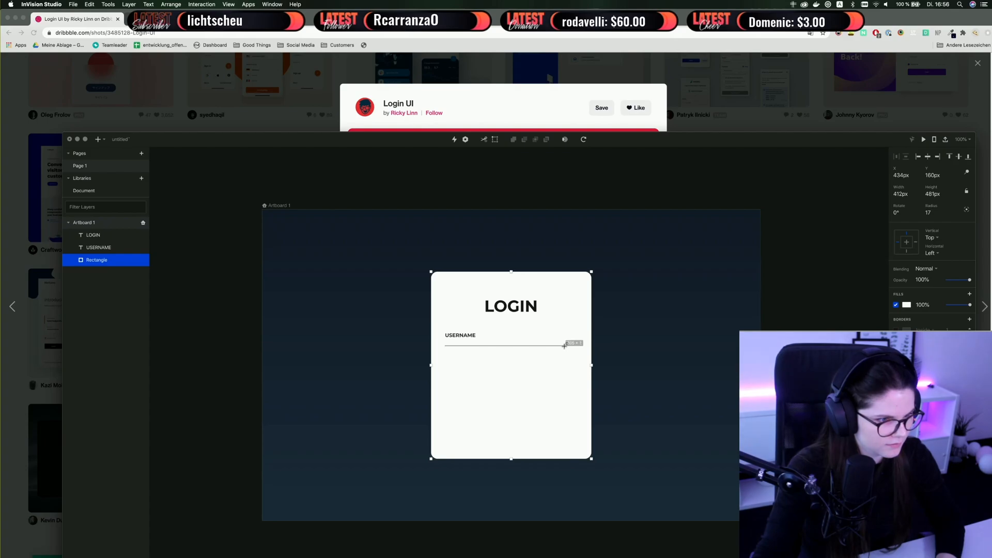
{"action": "left_click", "coordinate": [367, 371]}
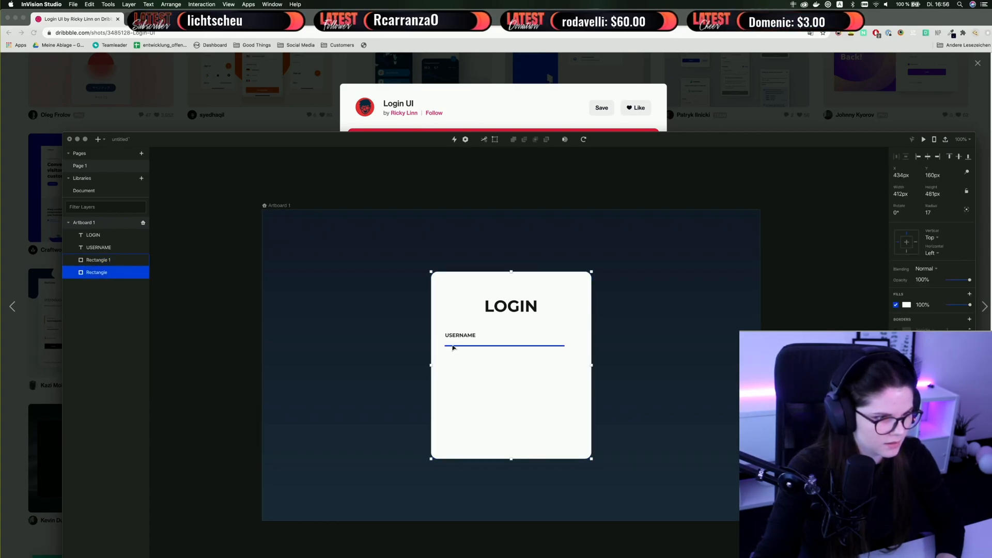
{"action": "left_click", "coordinate": [98, 259]}
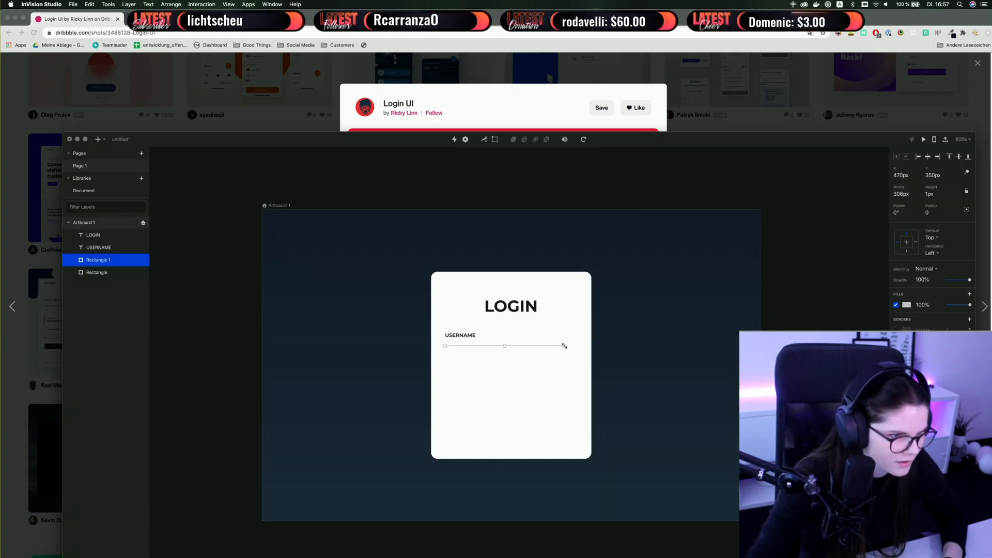
{"action": "scroll", "scroll_direction": "down", "scroll_amount": 3}
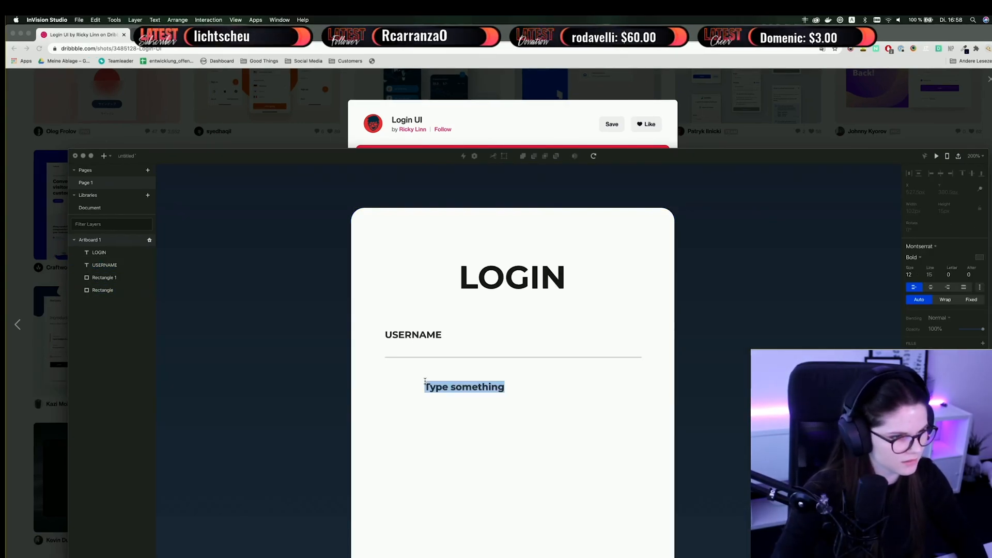
{"action": "type", "text": "Joeel5456"}
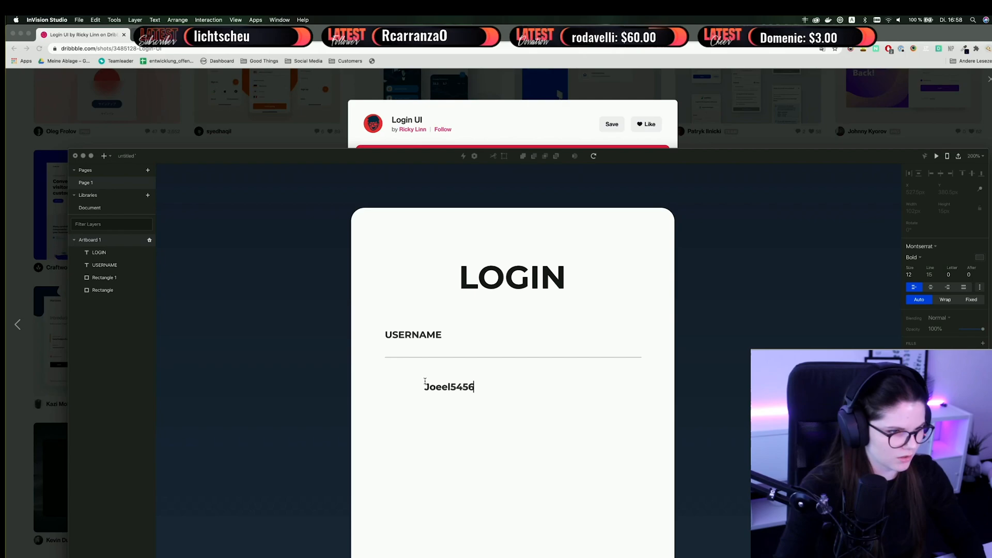
{"action": "key", "text": "Backspace"}
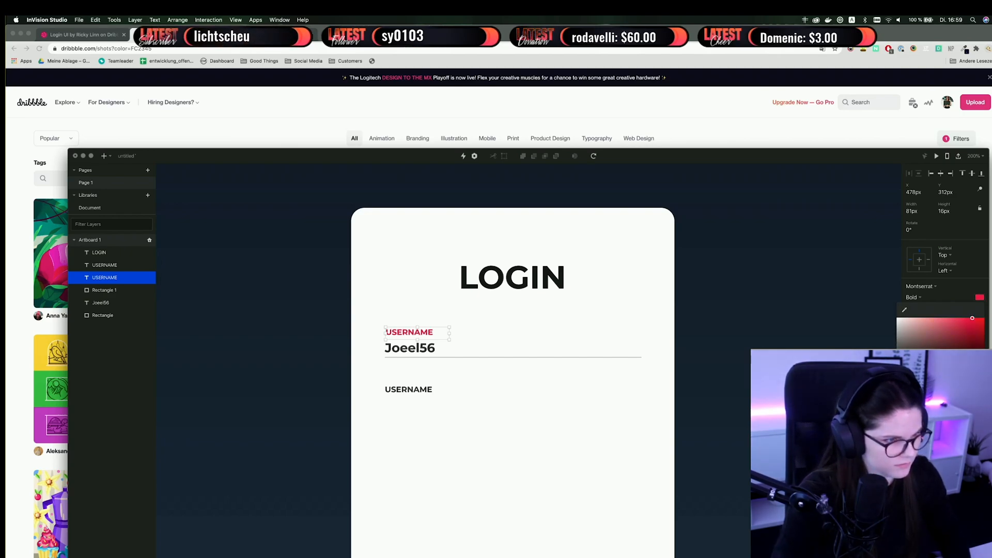
{"action": "left_click", "coordinate": [102, 315]}
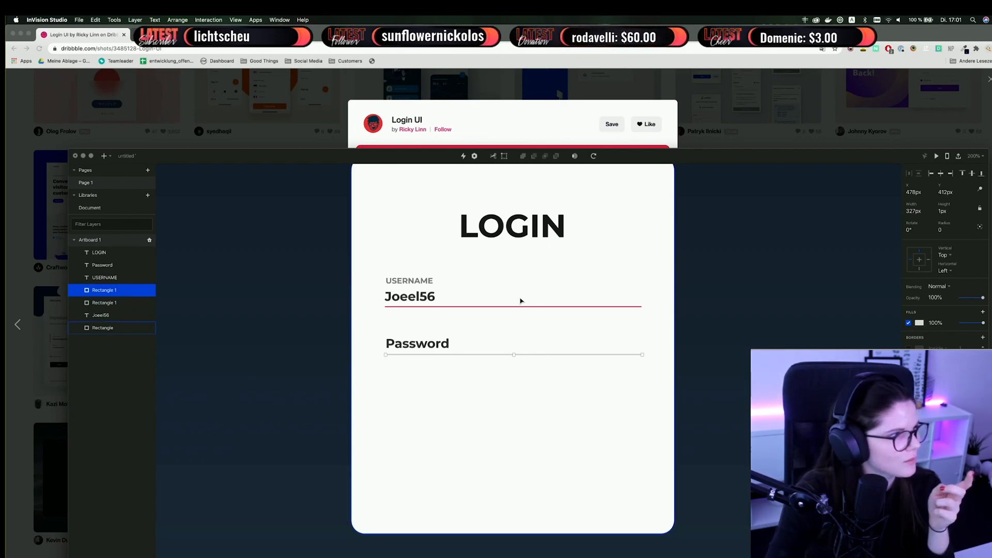
Select the username underline and set its fill colour to grey.
{"action": "left_click", "coordinate": [104, 302]}
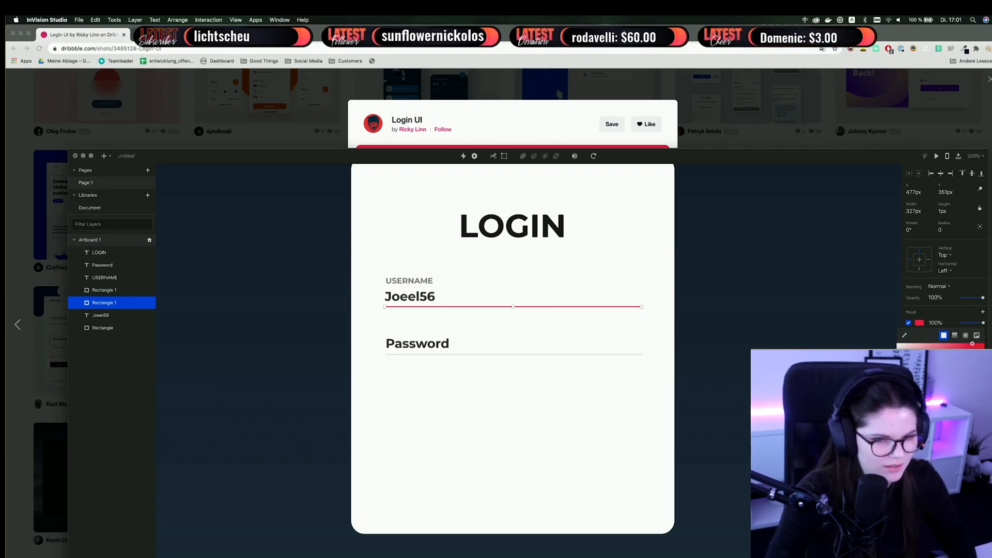
{"action": "left_click", "coordinate": [102, 328]}
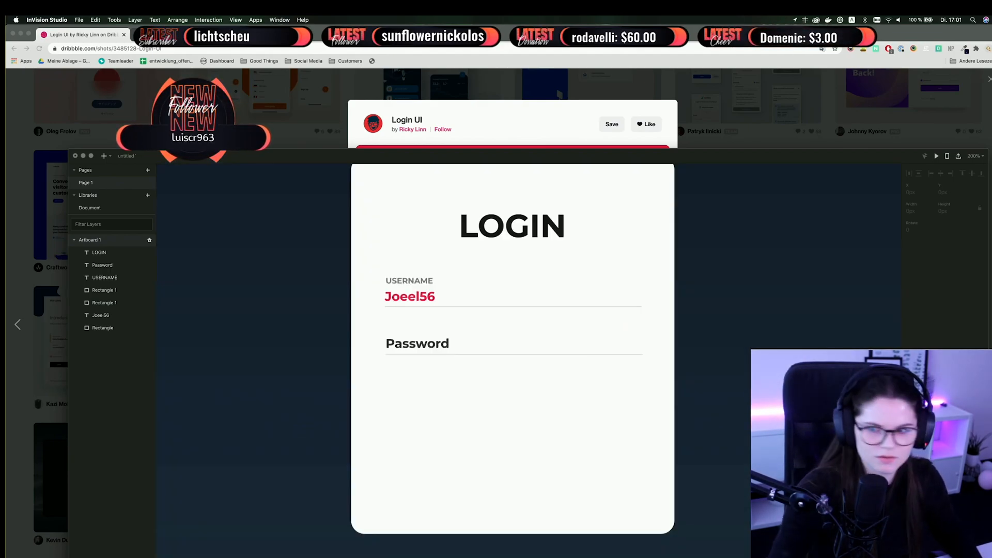
Add a 'Forgot Login?' text line below the password field.
{"action": "left_click", "coordinate": [102, 328]}
{"action": "type", "text": "Rem"}
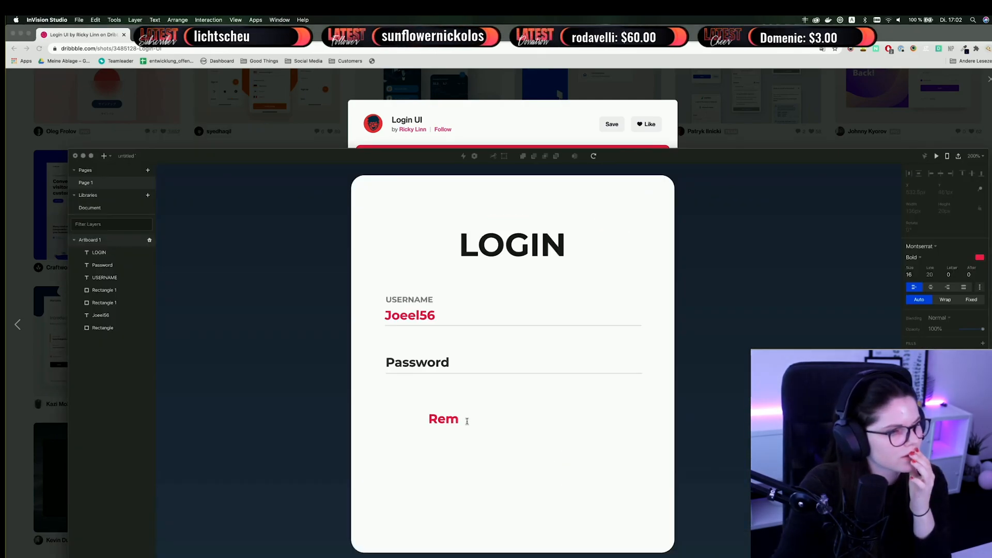
{"action": "double_click", "coordinate": [442, 419]}
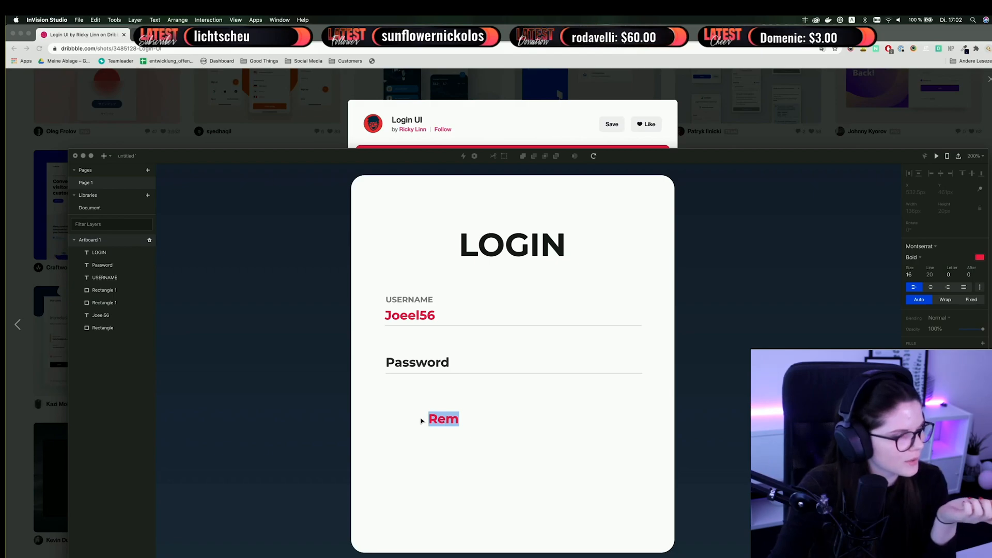
{"action": "type", "text": "For"}
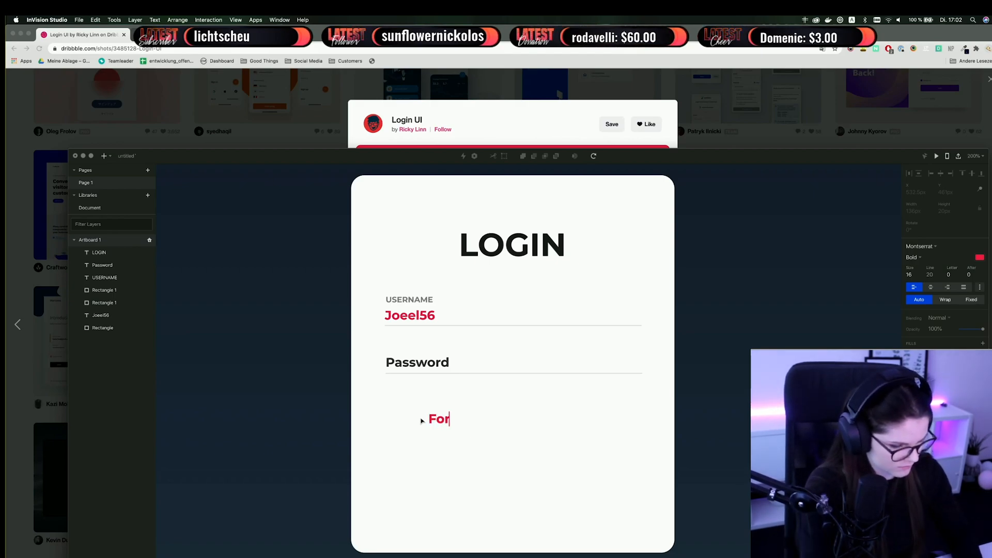
{"action": "type", "text": "got Login"}
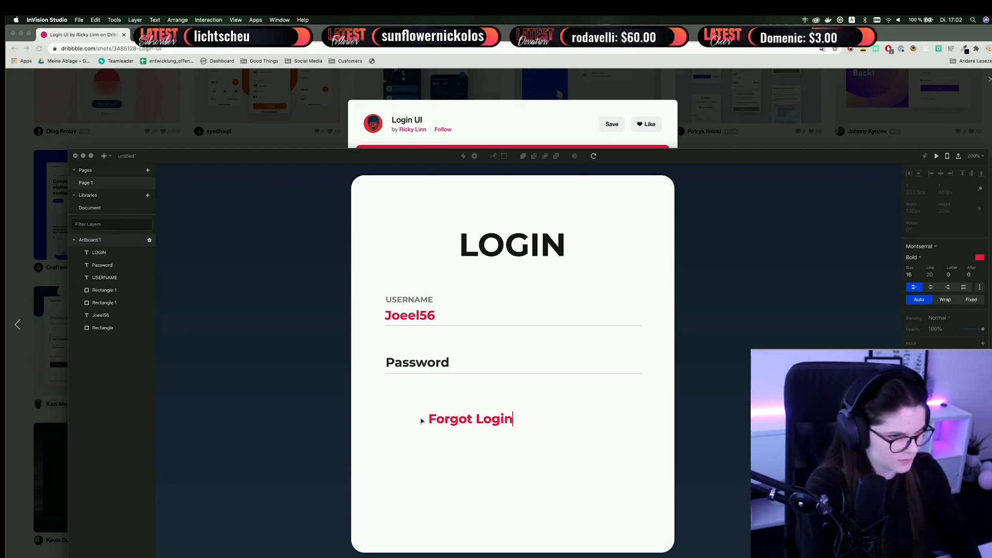
{"action": "type", "text": "?"}
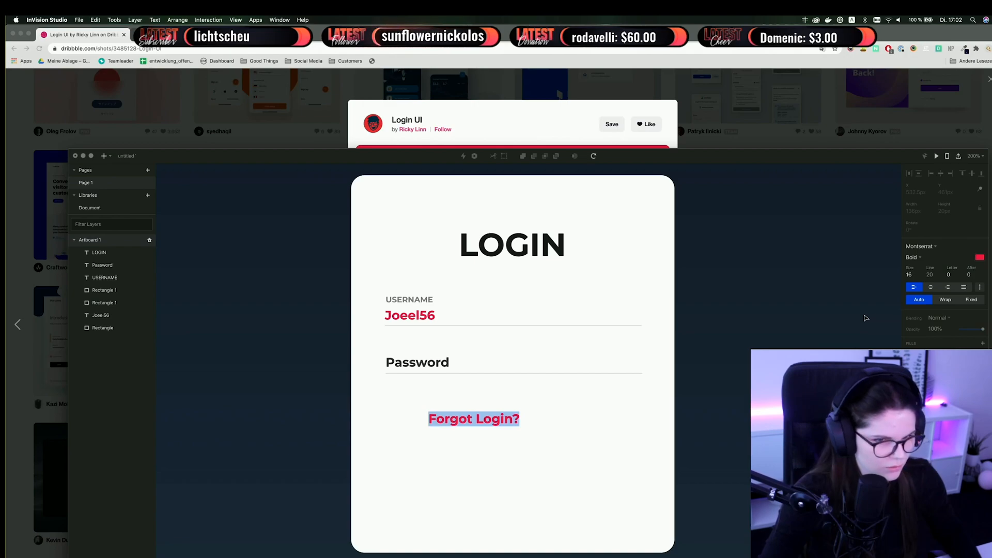
Colour 'Forgot Login?' with the grey sampled from the USERNAME label.
{"action": "left_click", "coordinate": [979, 256]}
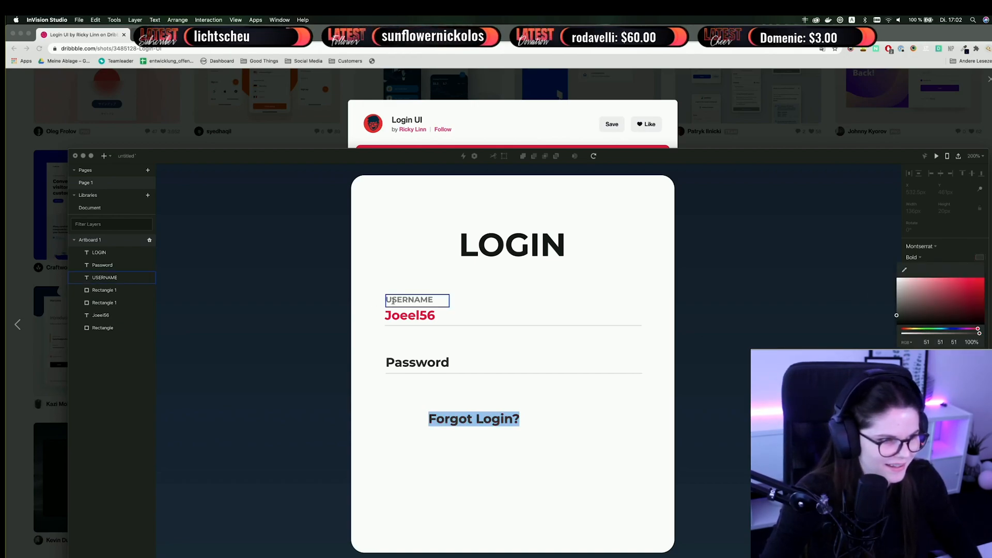
{"action": "left_click", "coordinate": [473, 417]}
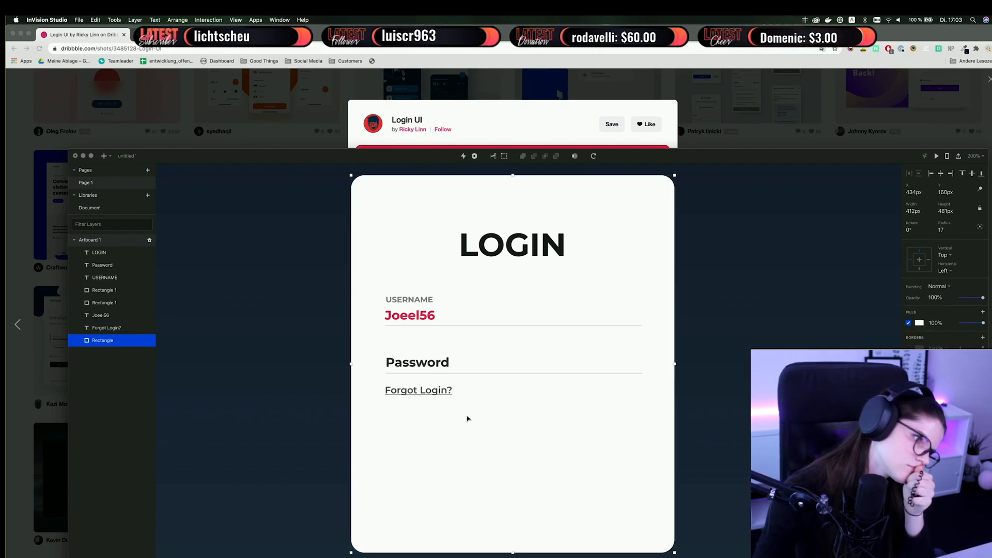
{"action": "left_click", "coordinate": [104, 155]}
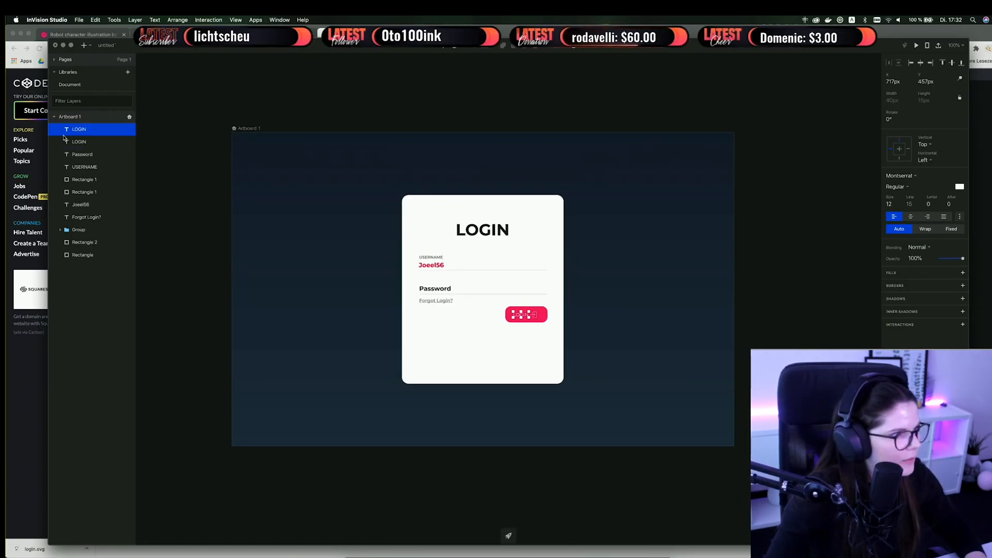
Hide the extra LOGIN title layer, then check the red button and card layers.
{"action": "left_click", "coordinate": [82, 254]}
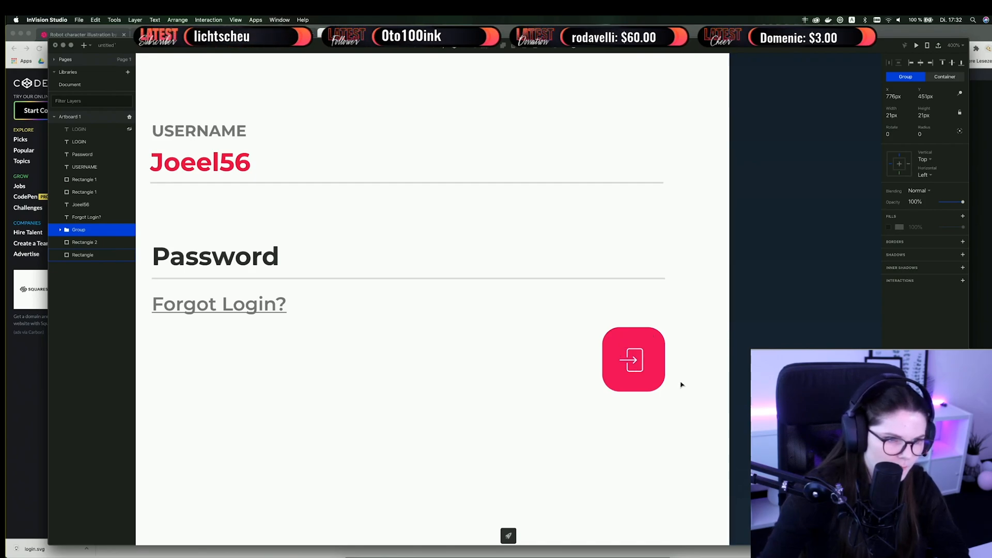
{"action": "left_click", "coordinate": [634, 358]}
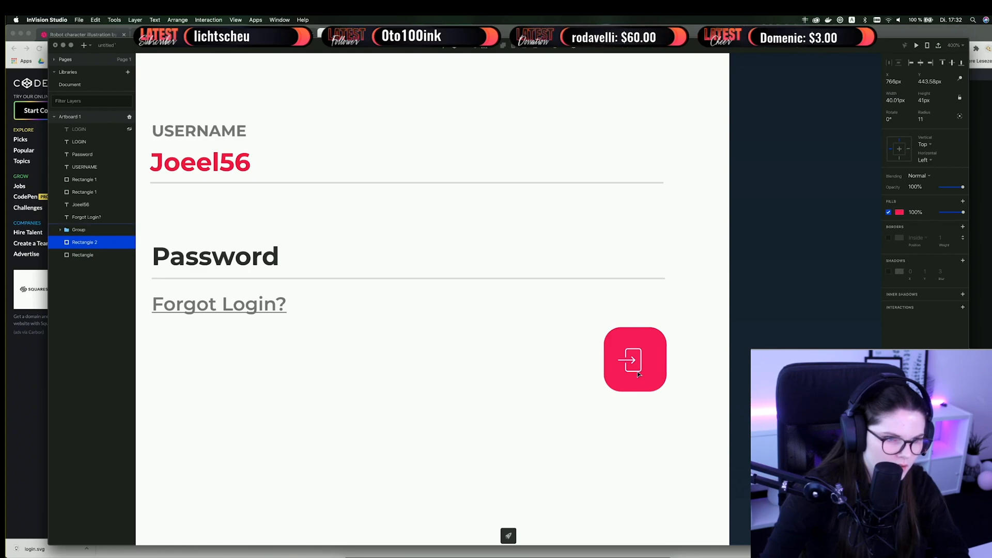
{"action": "left_click", "coordinate": [81, 254]}
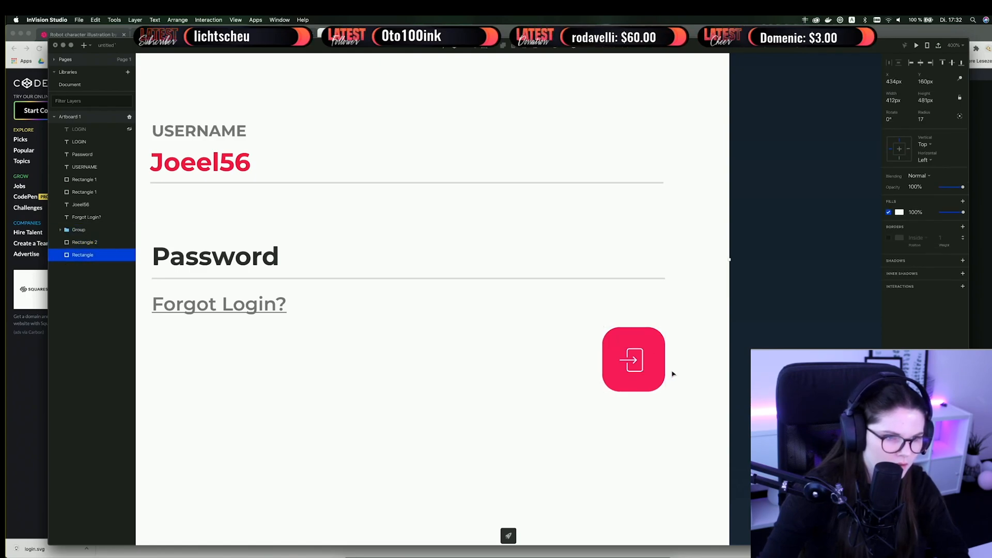
{"action": "mouse_move", "coordinate": [563, 364]}
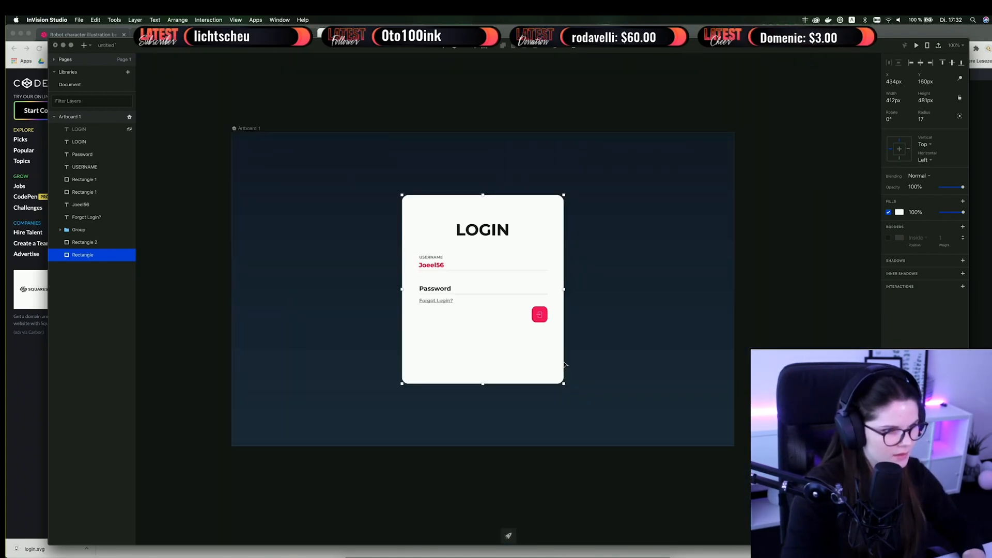
{"action": "left_click", "coordinate": [576, 405]}
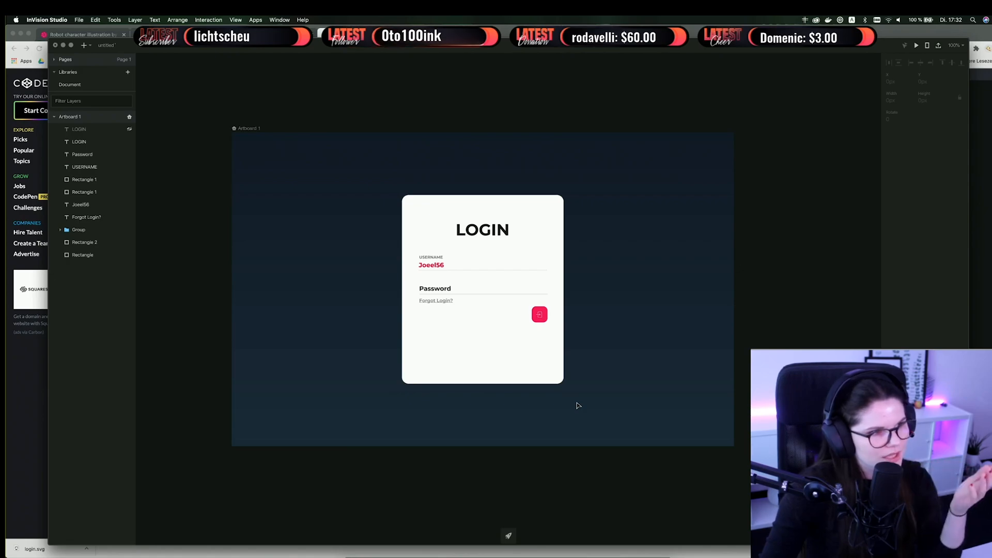
{"action": "mouse_move", "coordinate": [178, 448]}
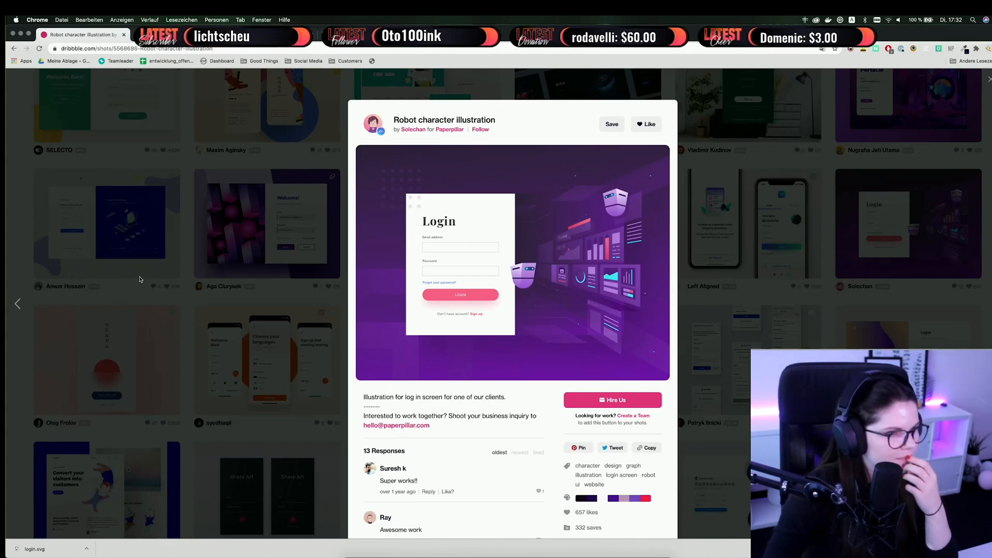
{"action": "mouse_move", "coordinate": [471, 321]}
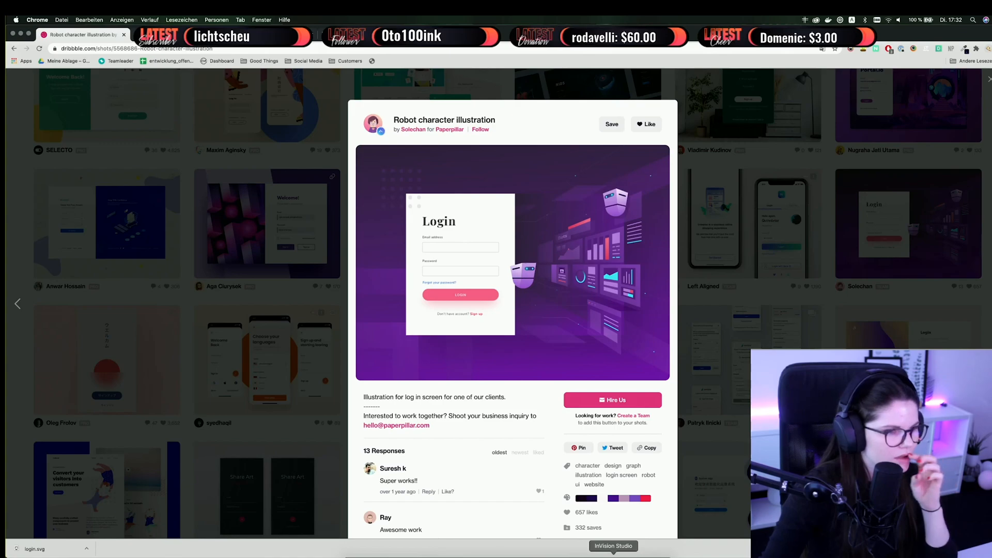
Return to the login design file, then back to the Dribbble reference shot.
{"action": "left_click", "coordinate": [612, 545]}
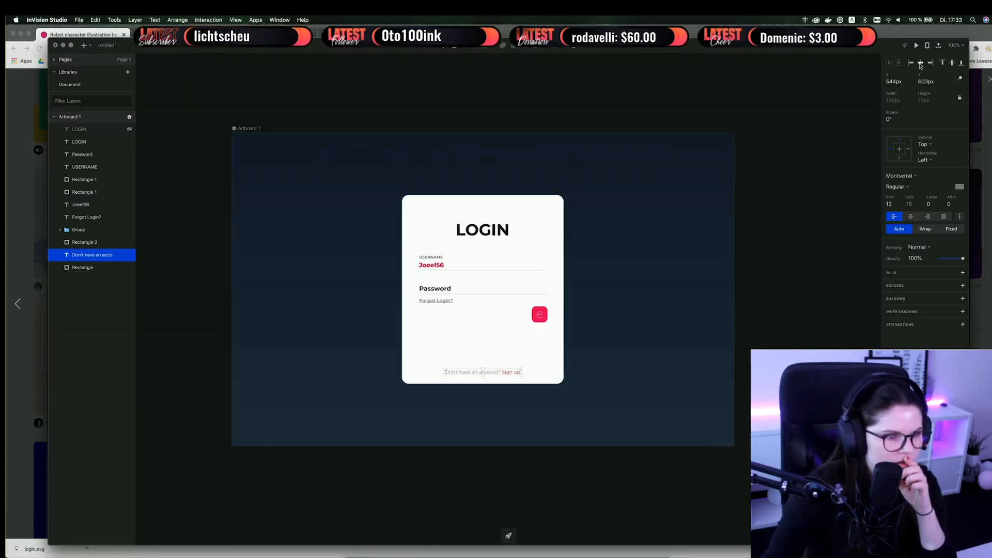
{"action": "left_click", "coordinate": [82, 267]}
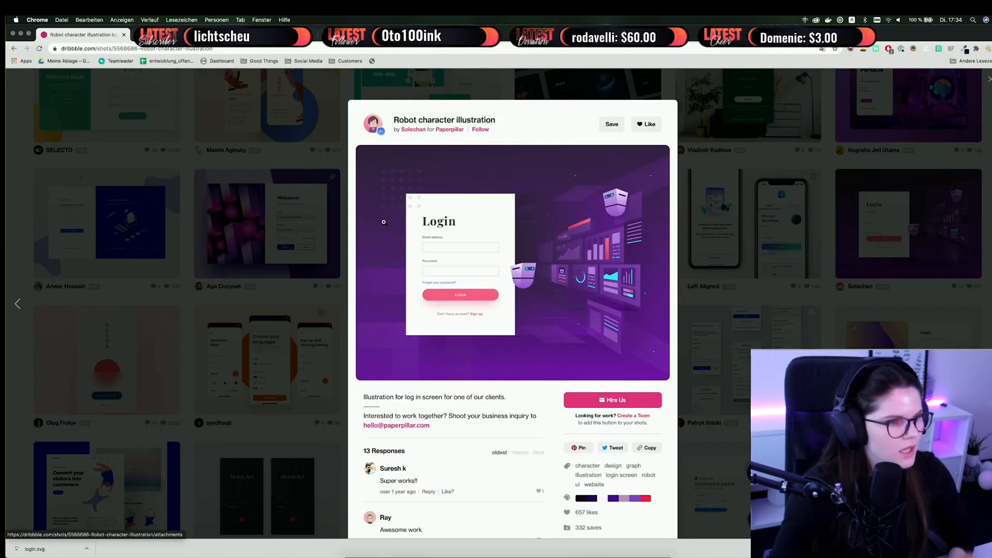
{"action": "mouse_move", "coordinate": [408, 197]}
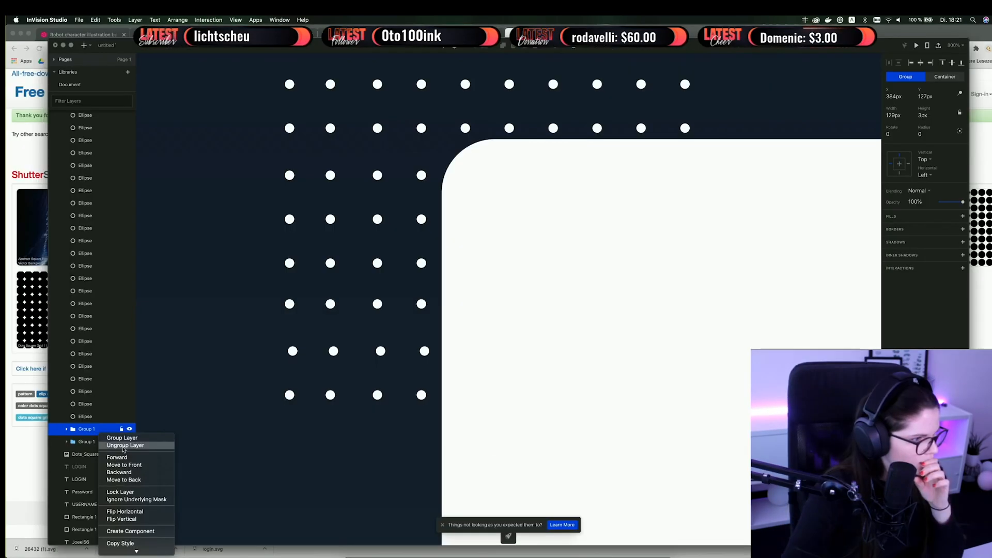
Ungroup the dot grid in Group 1 and select the other dot group behind the card.
{"action": "left_click", "coordinate": [124, 445]}
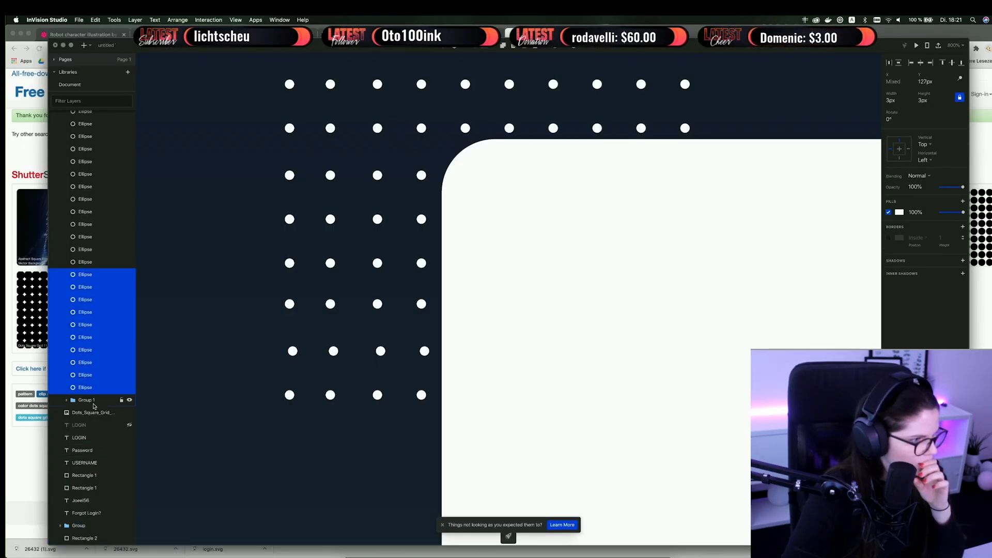
{"action": "left_click", "coordinate": [86, 399]}
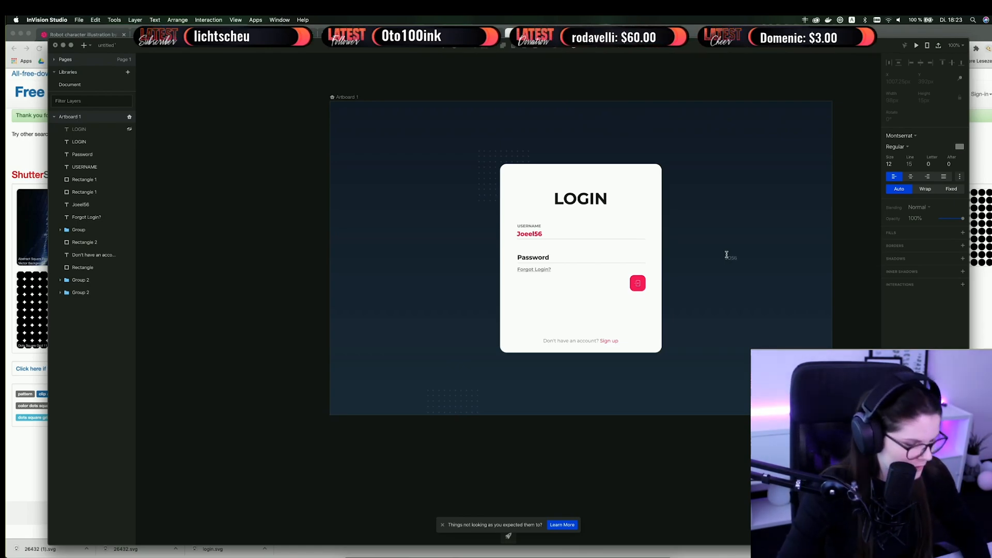
{"action": "mouse_move", "coordinate": [907, 149]}
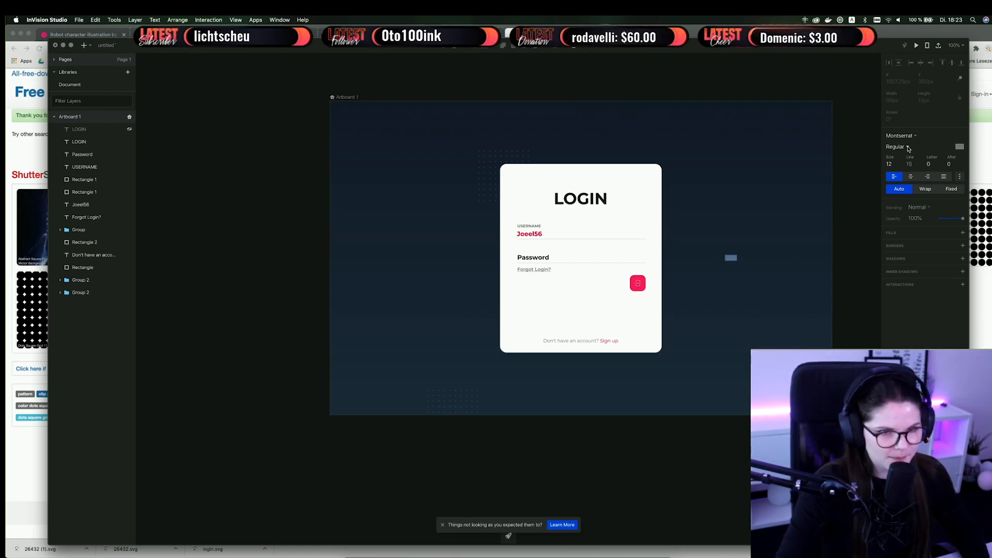
Make the 56 text Montserrat Bold at size 800.
{"action": "left_click", "coordinate": [895, 146]}
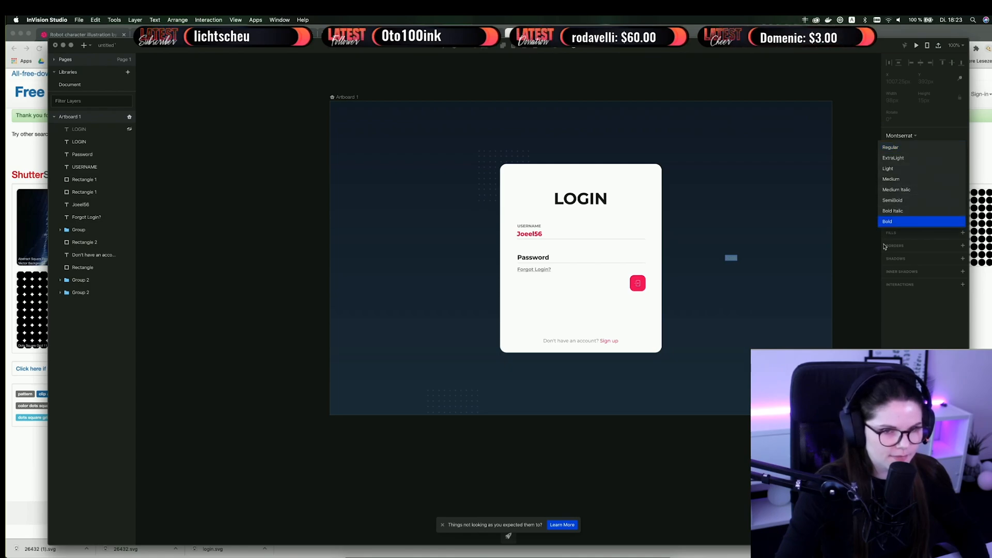
{"action": "left_click", "coordinate": [886, 221]}
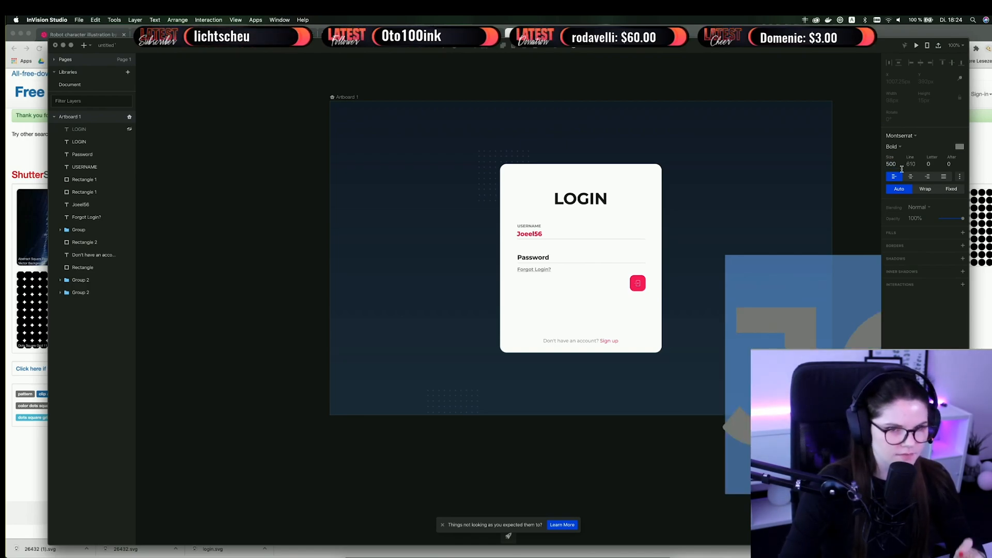
{"action": "left_click", "coordinate": [78, 279]}
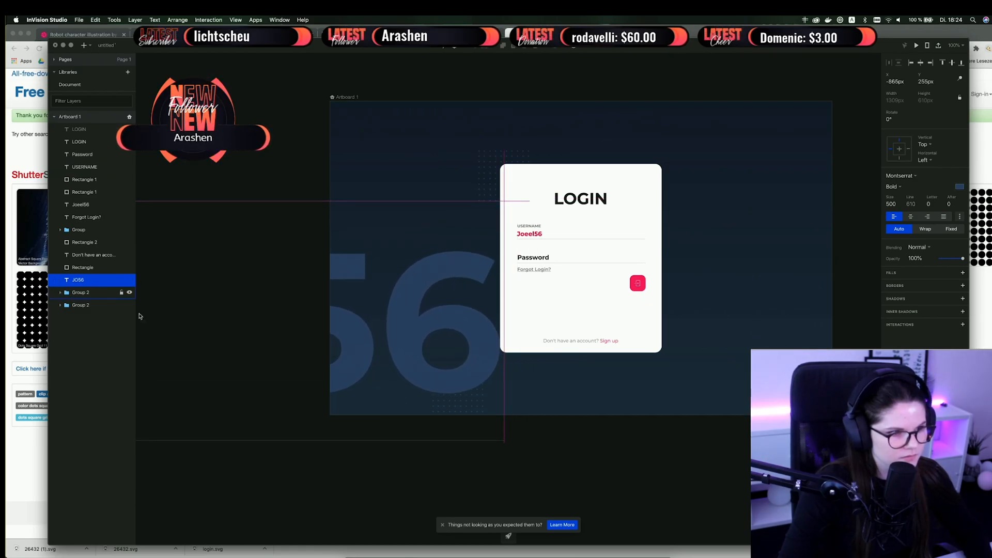
Move the big 56 text to the back, lower its visibility, then deselect.
{"action": "left_click", "coordinate": [370, 337]}
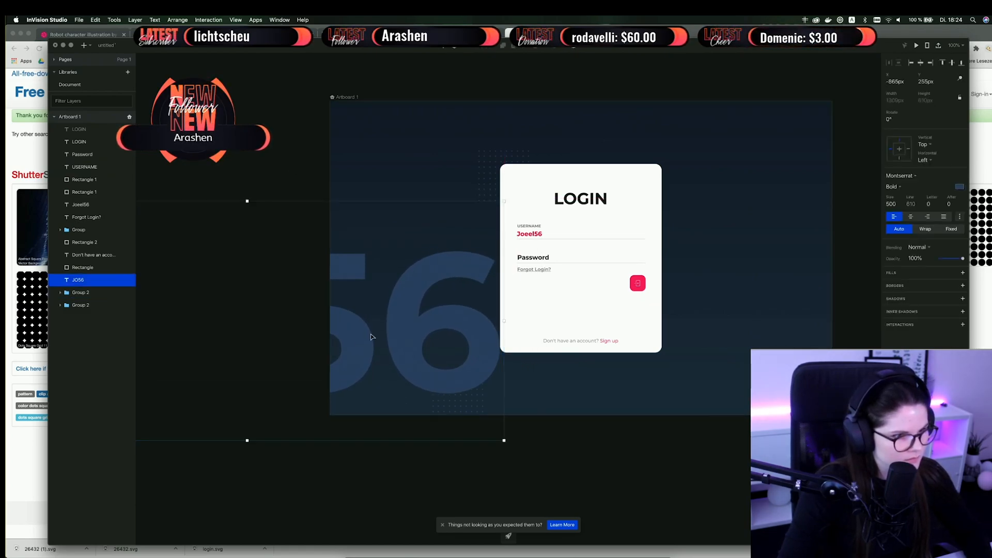
{"action": "right_click", "coordinate": [370, 338]}
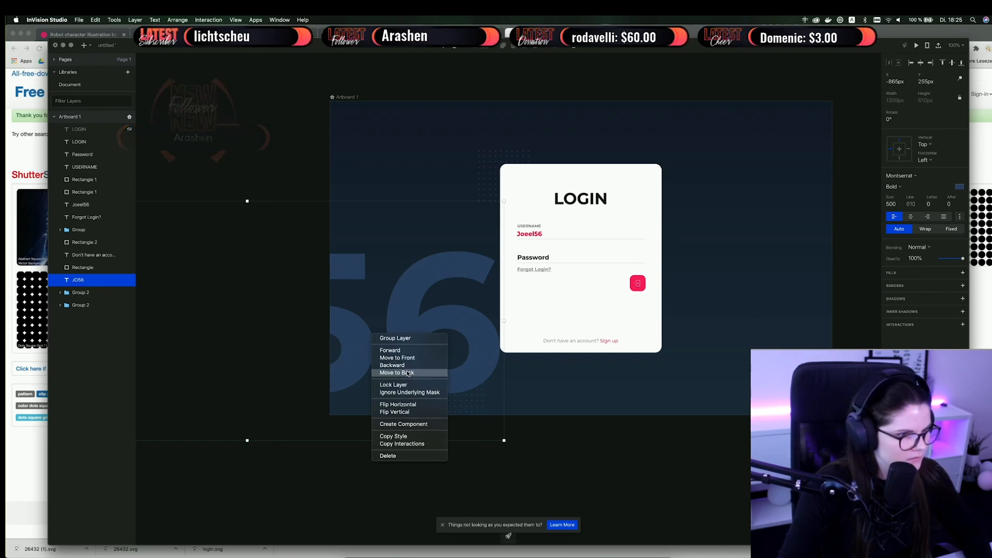
{"action": "left_click", "coordinate": [395, 372]}
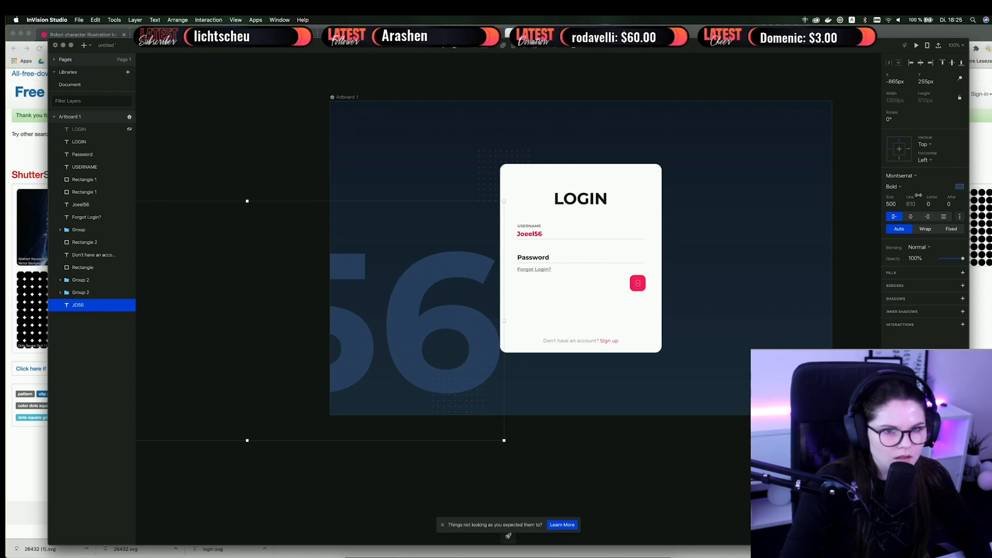
{"action": "left_click", "coordinate": [960, 186]}
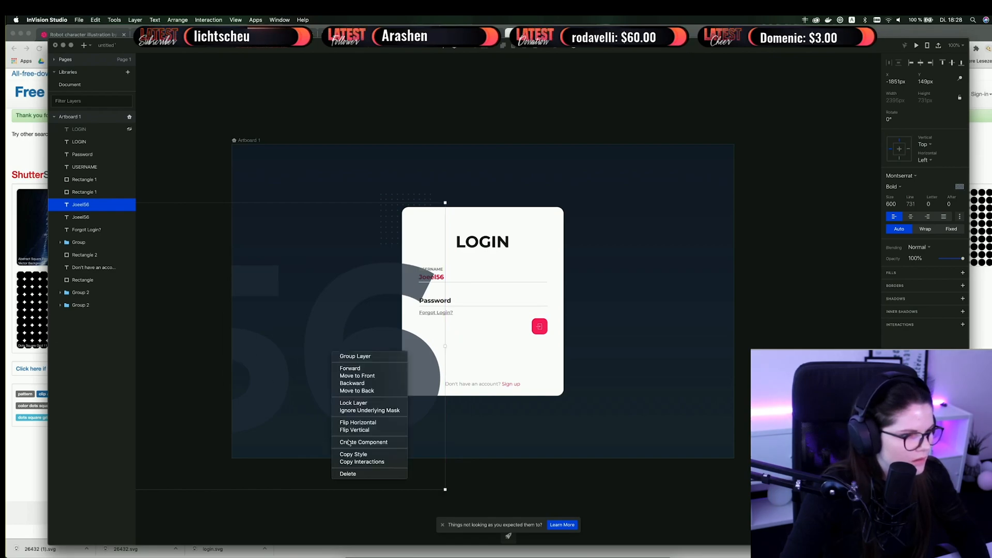
{"action": "left_click", "coordinate": [356, 390]}
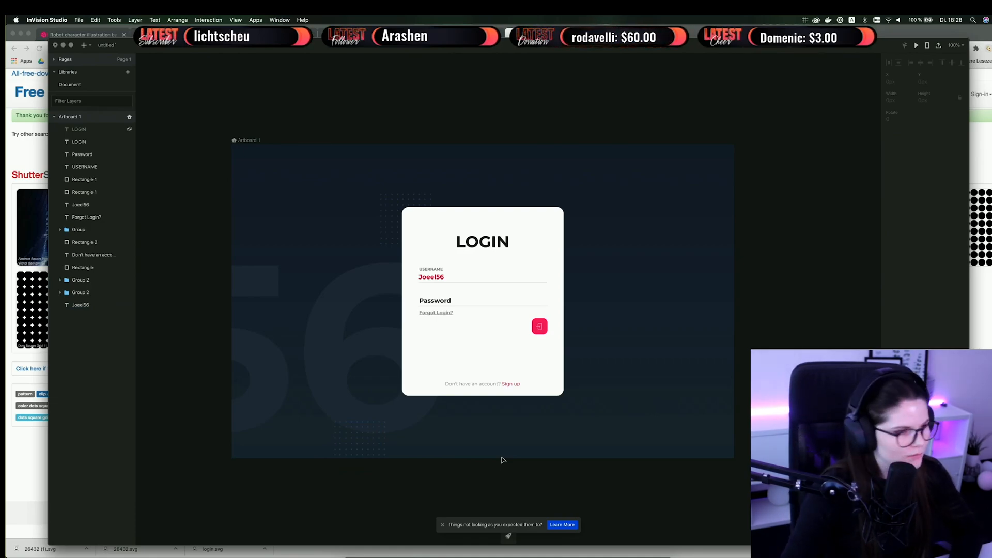
{"action": "left_click", "coordinate": [80, 304]}
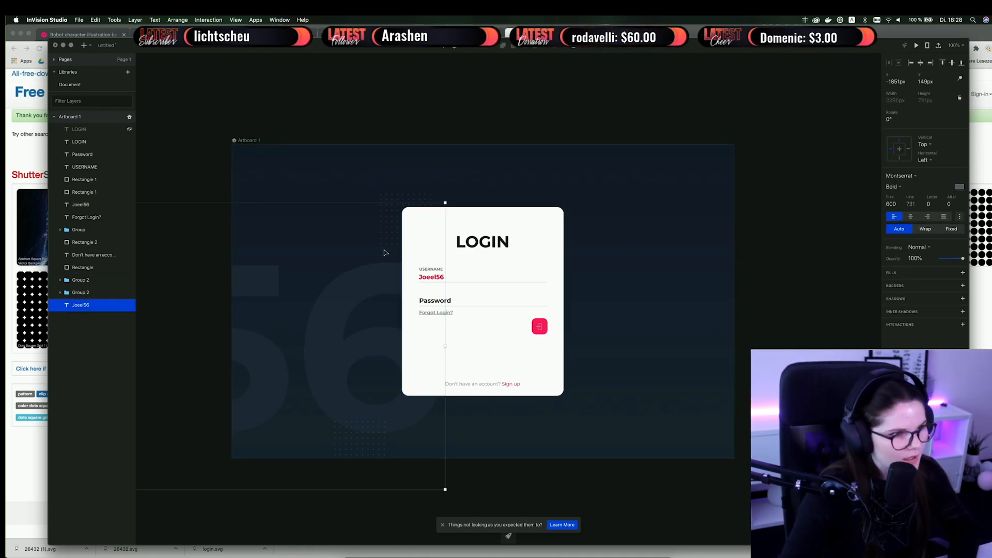
{"action": "left_click", "coordinate": [488, 169]}
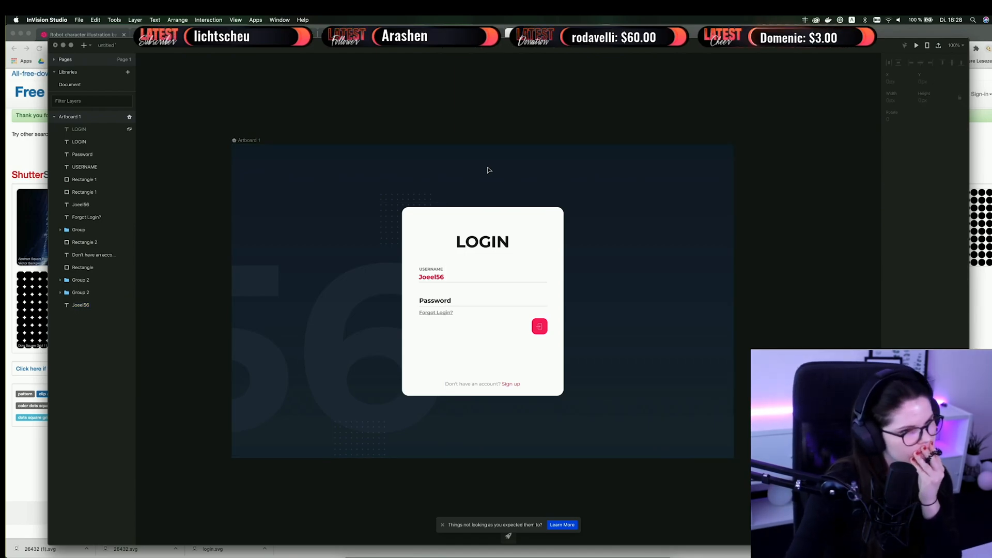
{"action": "mouse_move", "coordinate": [376, 156]}
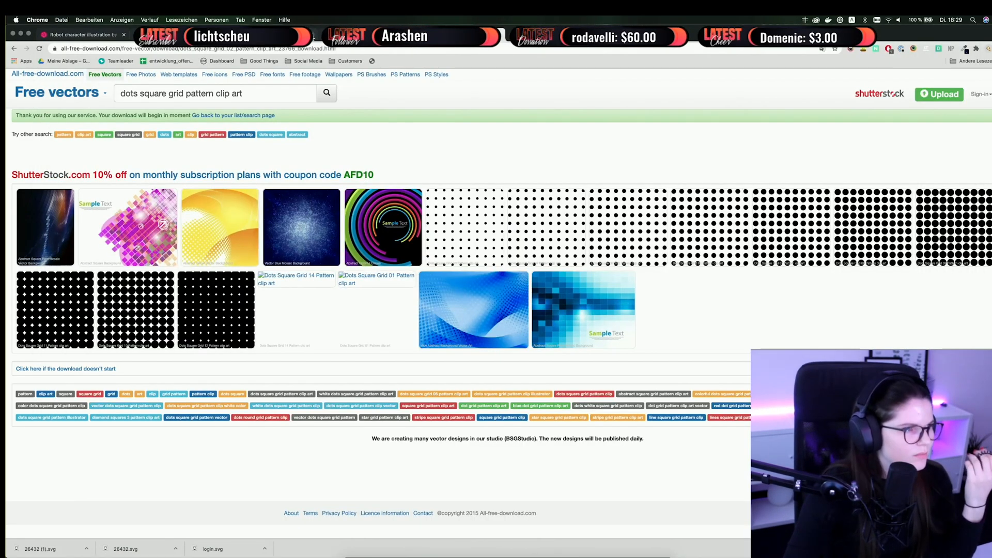
{"action": "left_click", "coordinate": [82, 35]}
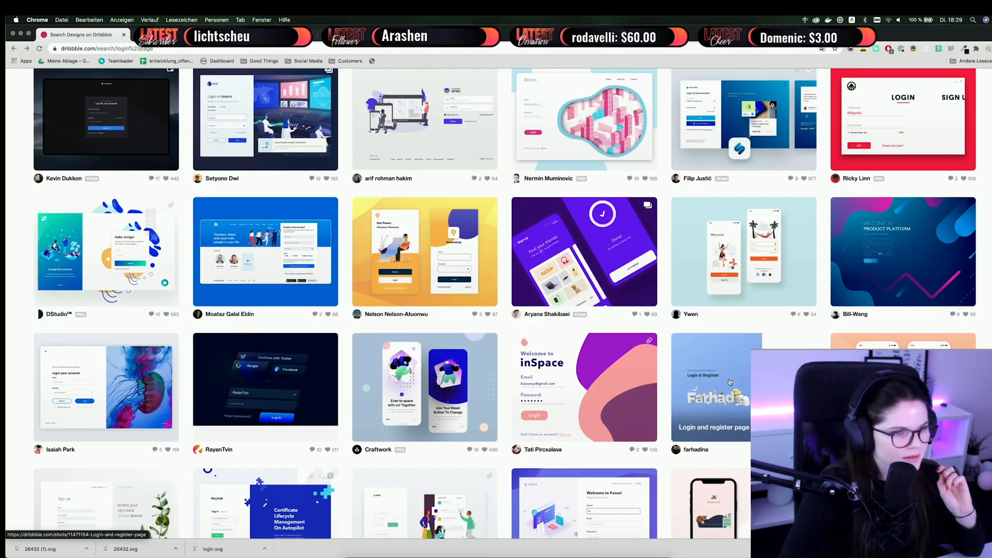
{"action": "left_click", "coordinate": [583, 379]}
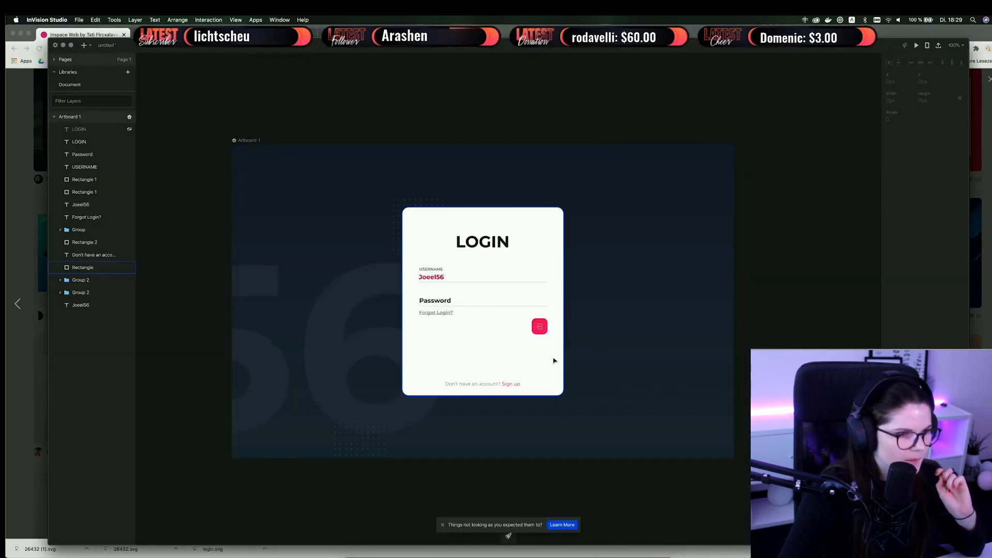
Give the wave Path 1 a subtle fill across the artboard's top right, then deselect.
{"action": "left_click", "coordinate": [85, 45]}
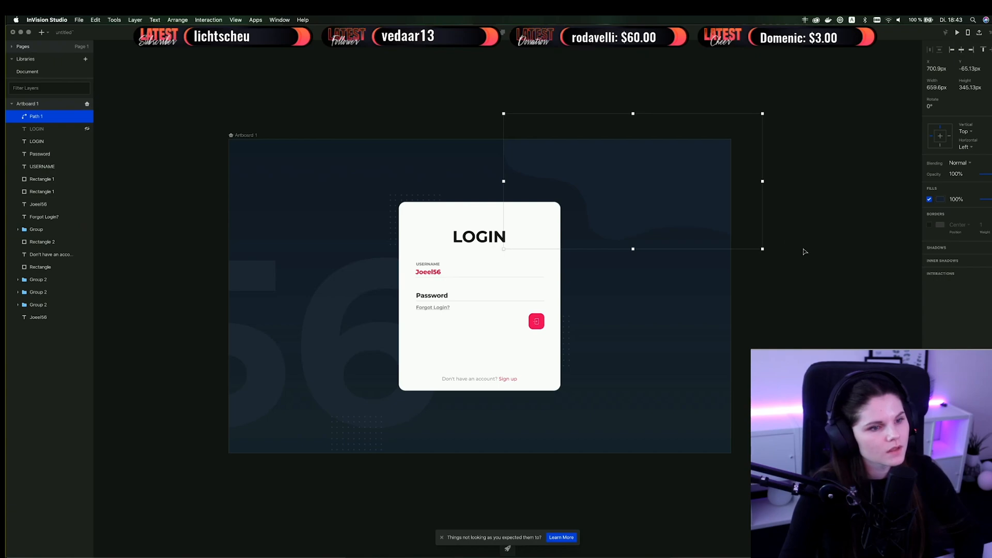
{"action": "left_click", "coordinate": [810, 256]}
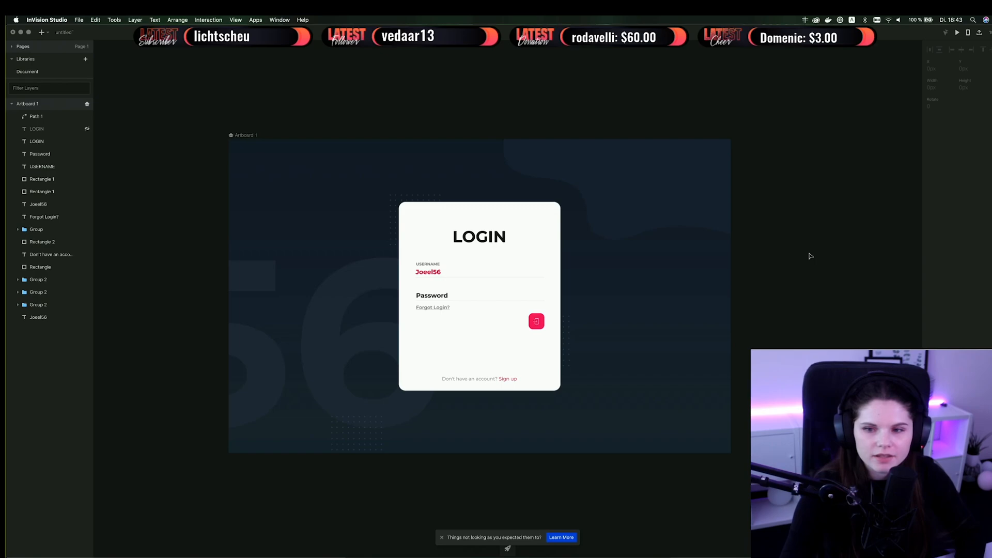
{"action": "left_click", "coordinate": [36, 116]}
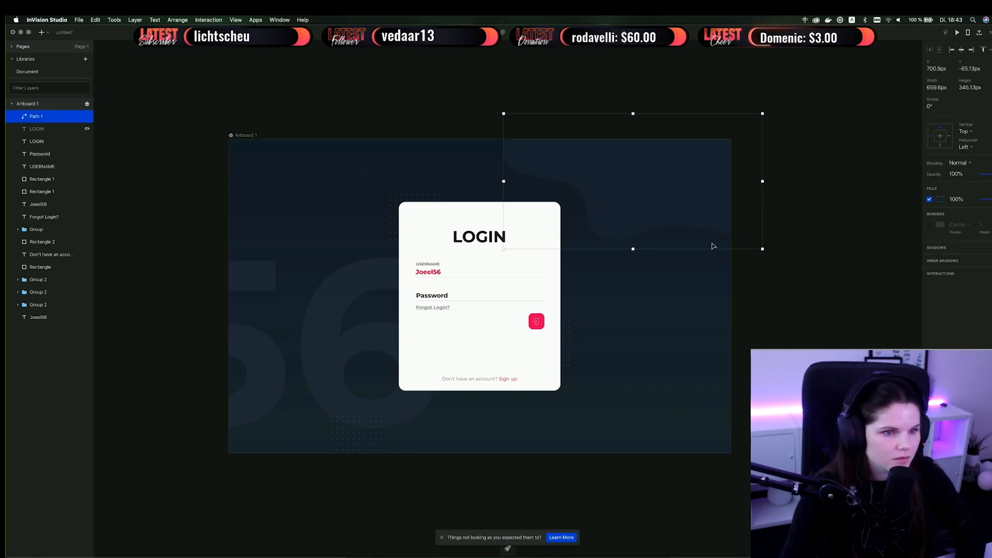
{"action": "left_click", "coordinate": [743, 276]}
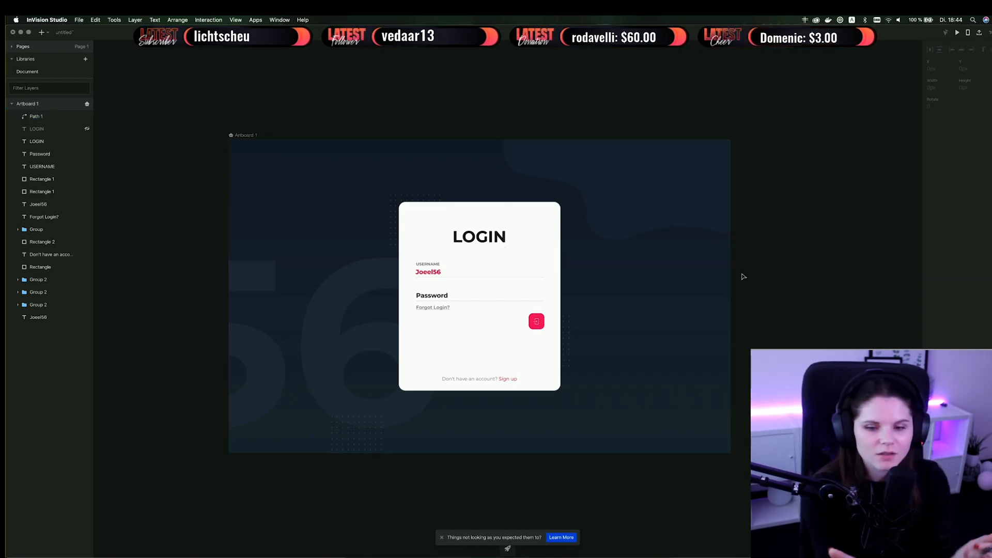